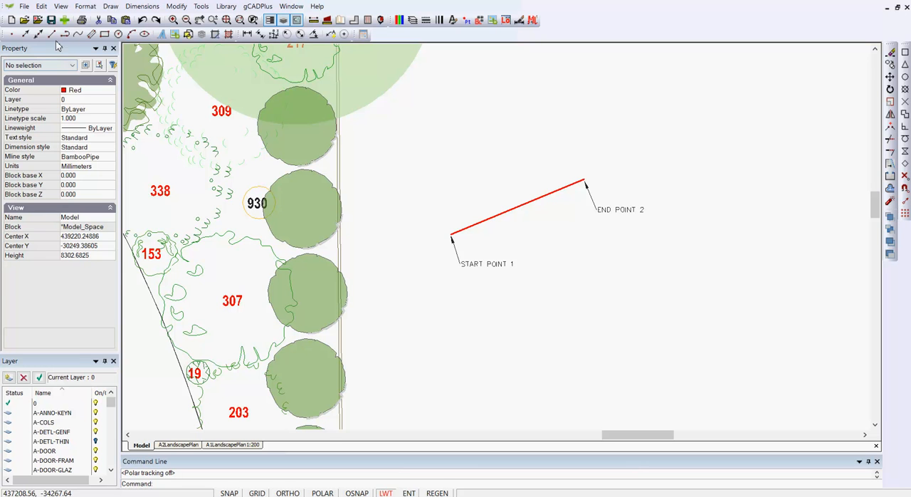
{"action": "mouse_move", "coordinate": [51, 34]}
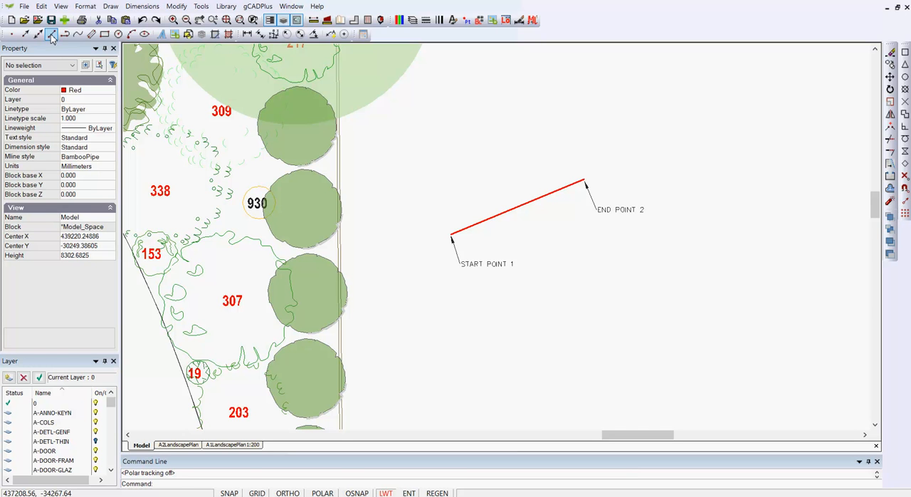
Start the Line command from the Draw menu so it awaits a first point
{"action": "left_click", "coordinate": [111, 5]}
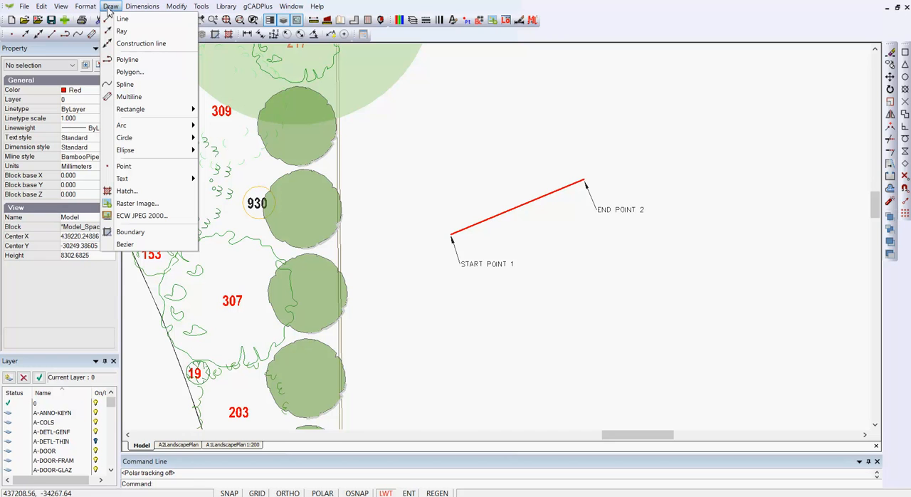
{"action": "mouse_move", "coordinate": [122, 19]}
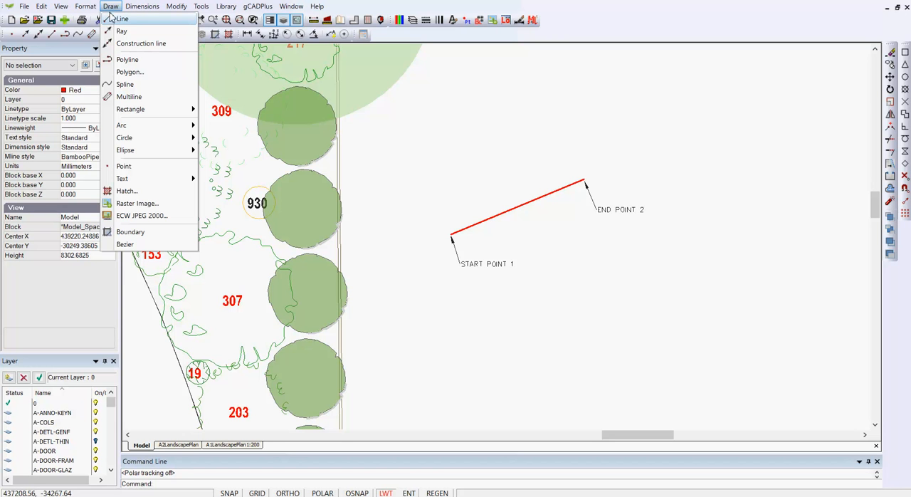
{"action": "left_click", "coordinate": [125, 20]}
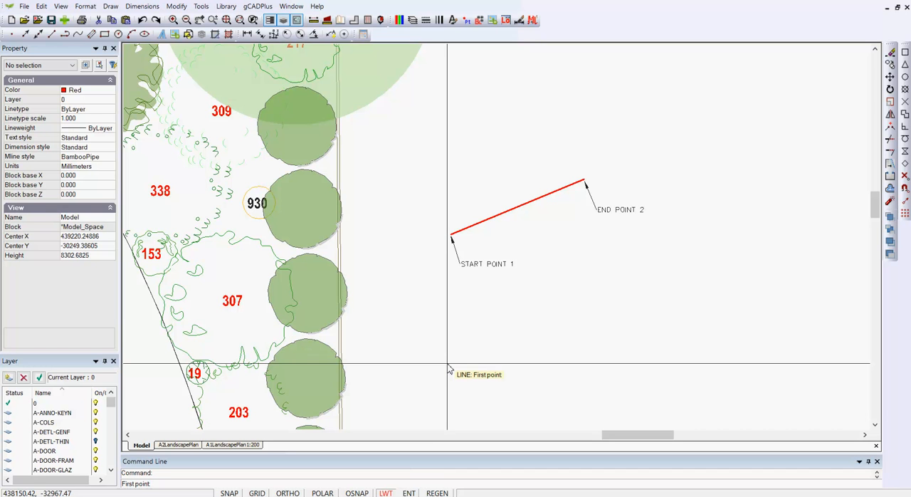
{"action": "mouse_move", "coordinate": [470, 328]}
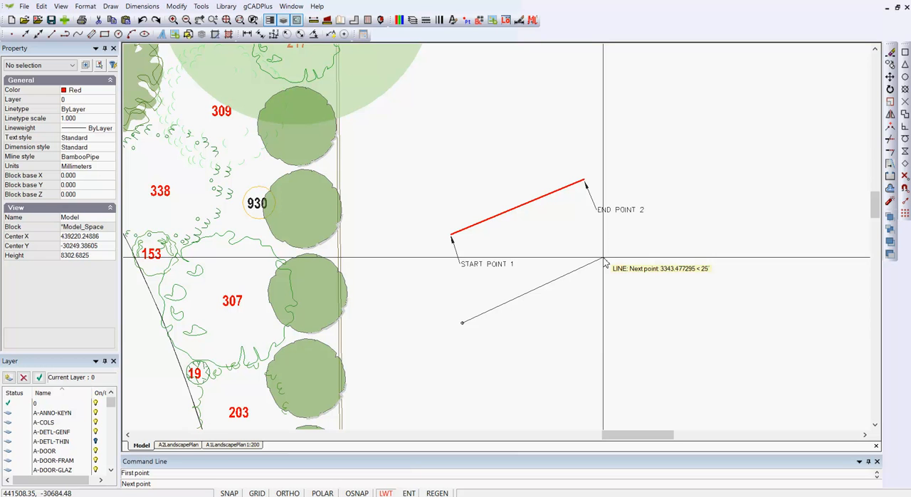
{"action": "mouse_move", "coordinate": [603, 271]}
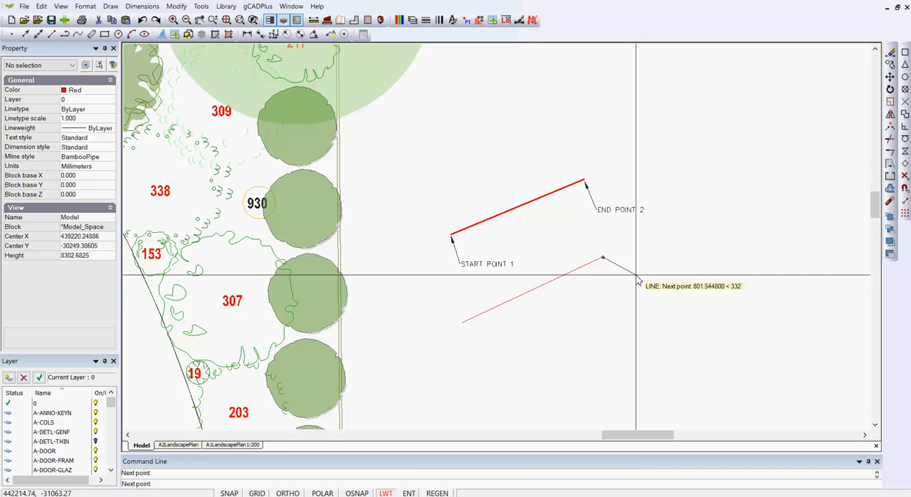
{"action": "mouse_move", "coordinate": [667, 296]}
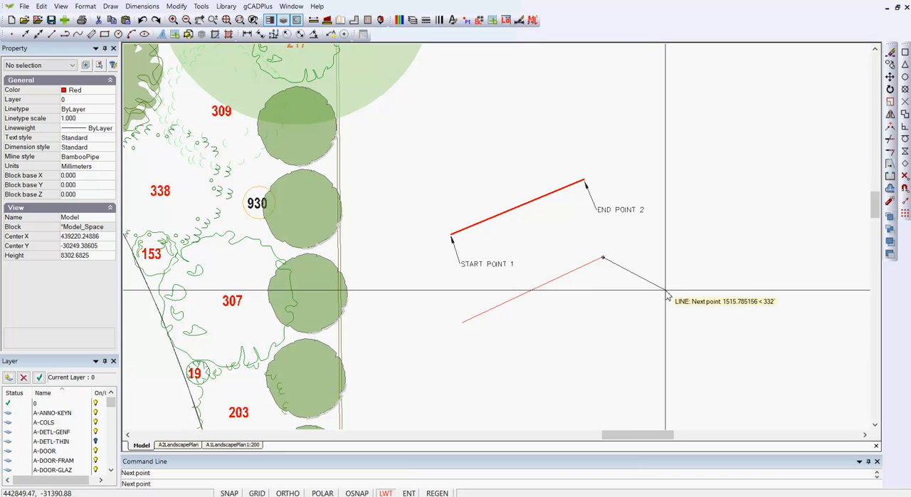
Finish the bent two-segment line drawn below the START POINT 1 / END POINT 2 line
{"action": "right_click", "coordinate": [666, 297]}
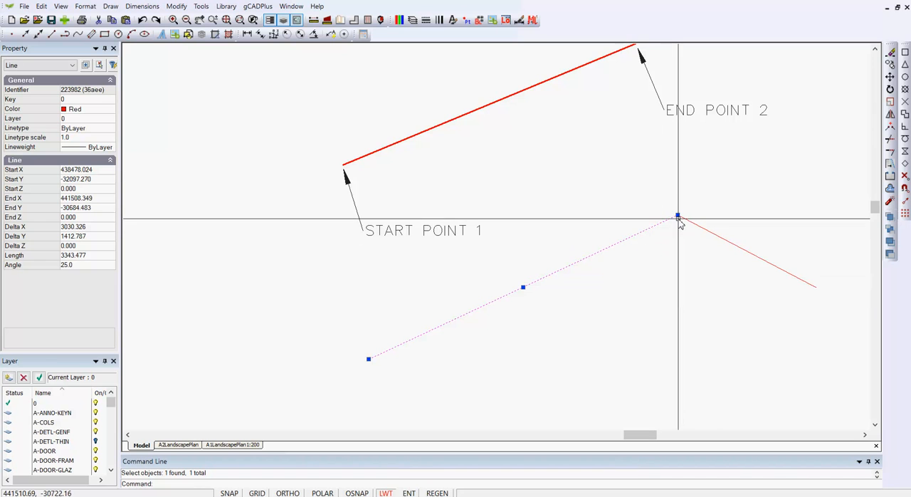
{"action": "mouse_move", "coordinate": [407, 326]}
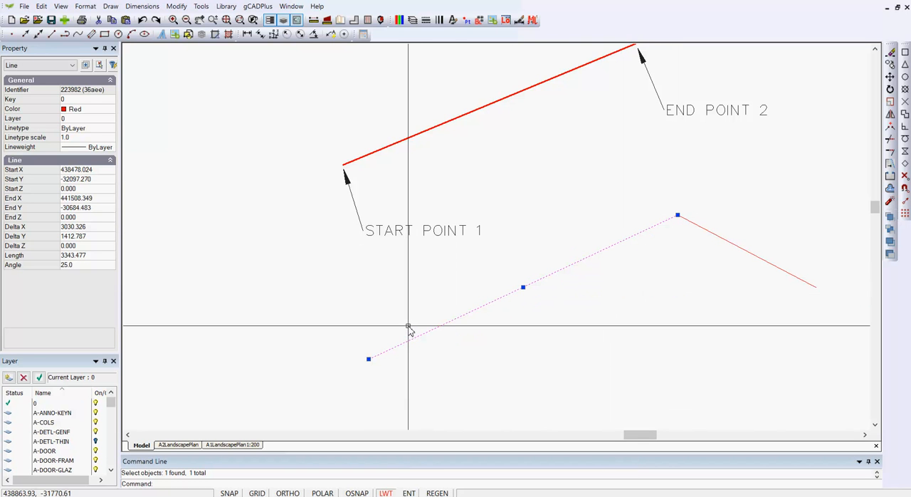
{"action": "mouse_move", "coordinate": [523, 356]}
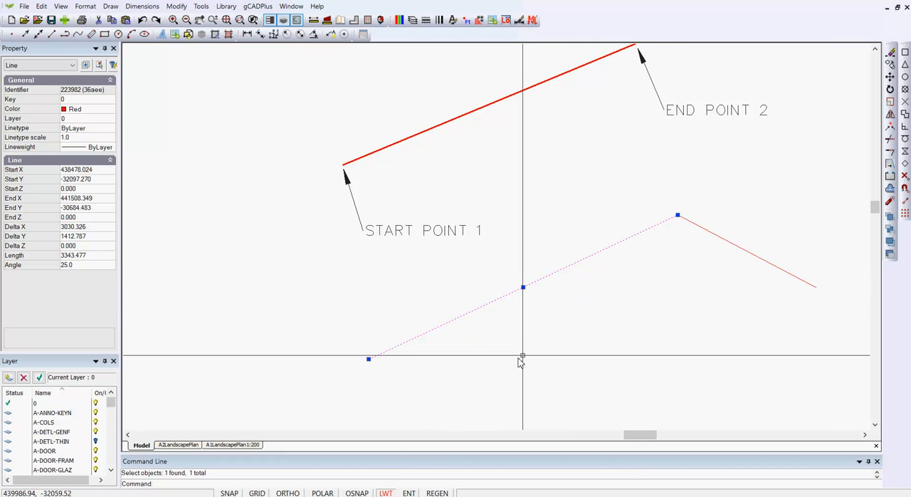
{"action": "mouse_move", "coordinate": [432, 367]}
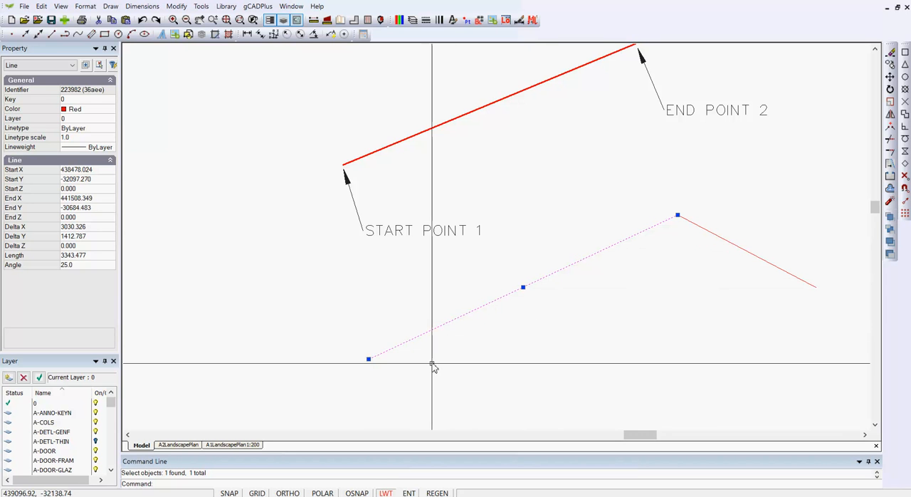
{"action": "mouse_move", "coordinate": [439, 349]}
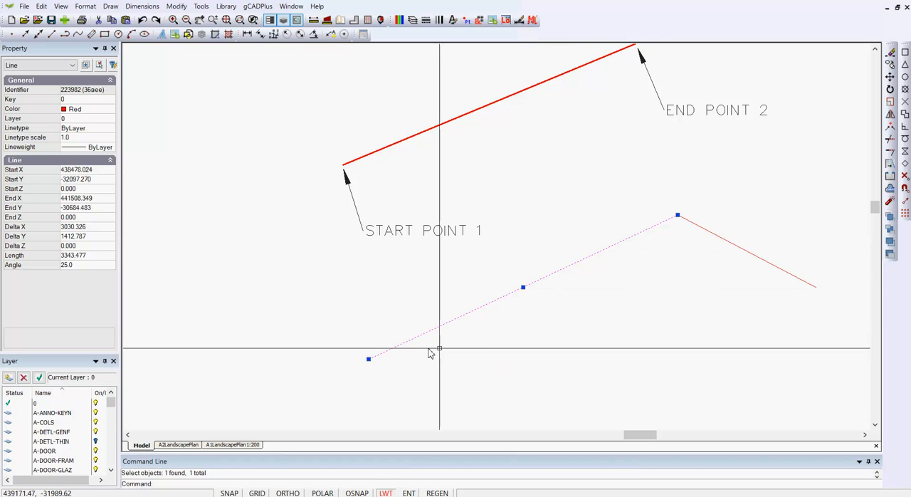
{"action": "mouse_move", "coordinate": [658, 315]}
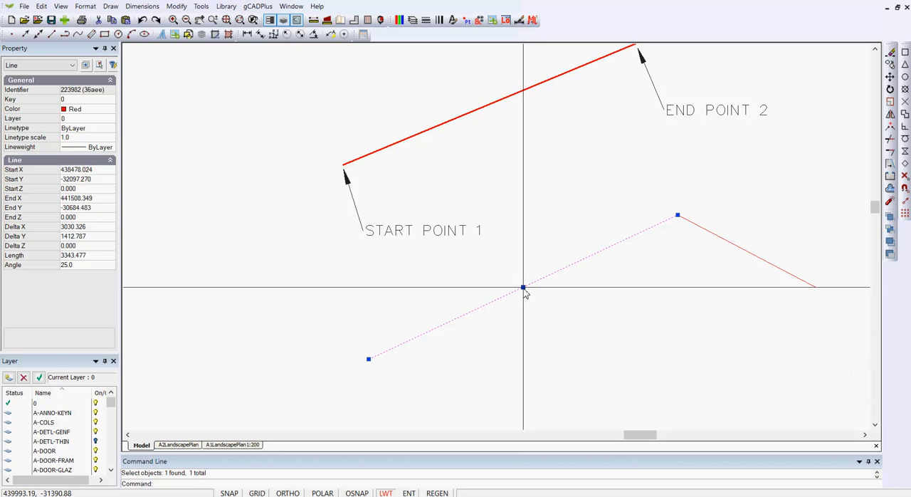
Drag the lower-left segment down by its midpoint grip and reselect it to read Length and Angle
{"action": "left_click_drag", "start_coordinate": [523, 287], "coordinate": [541, 333]}
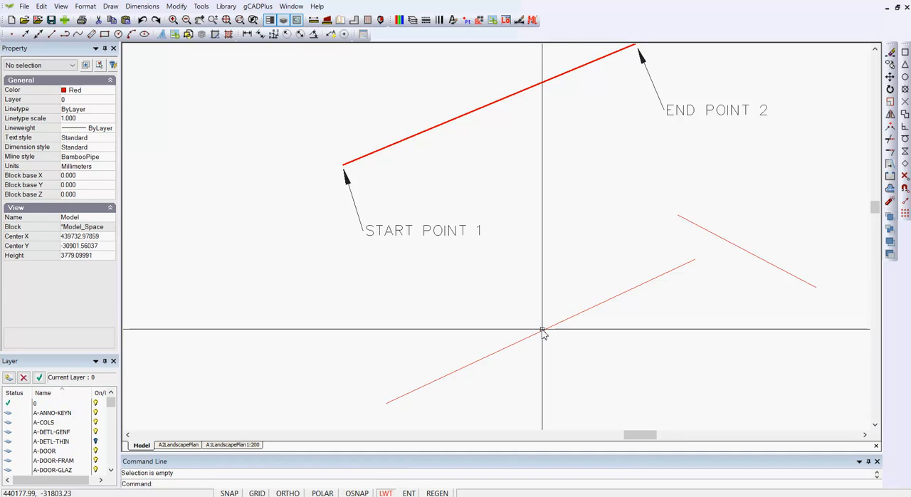
{"action": "left_click", "coordinate": [540, 330]}
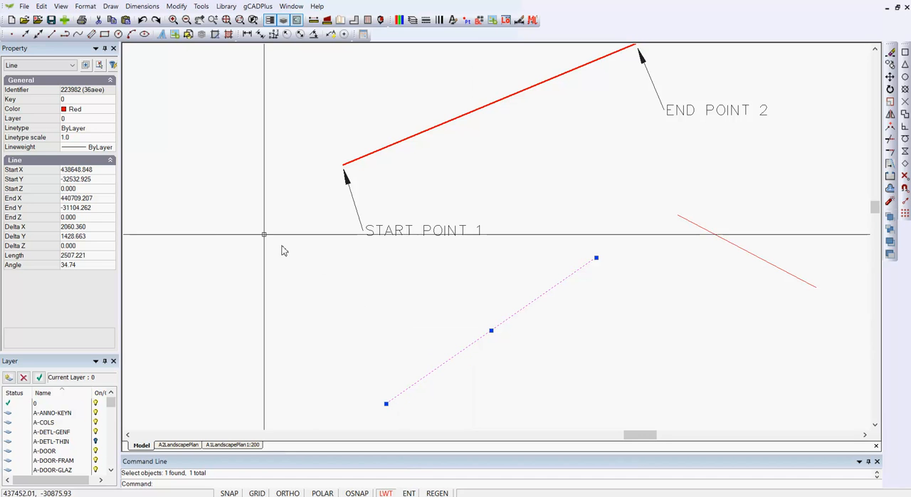
{"action": "mouse_move", "coordinate": [136, 239]}
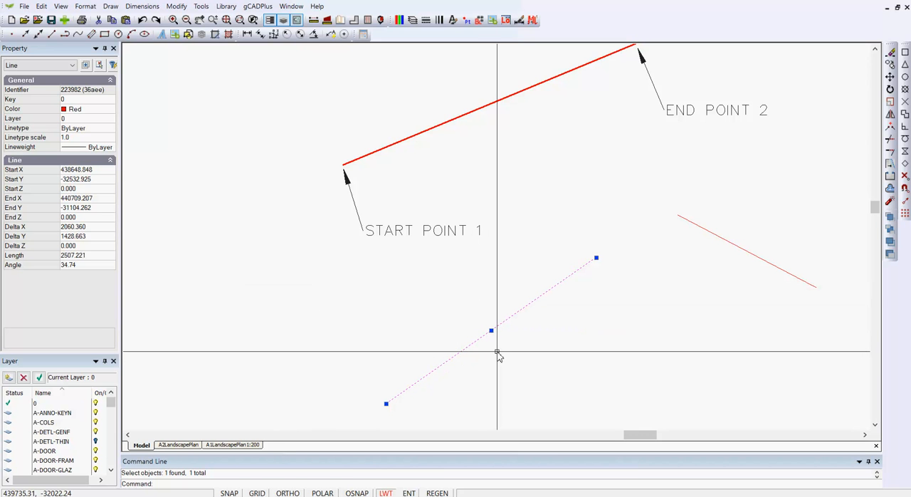
{"action": "mouse_move", "coordinate": [234, 307]}
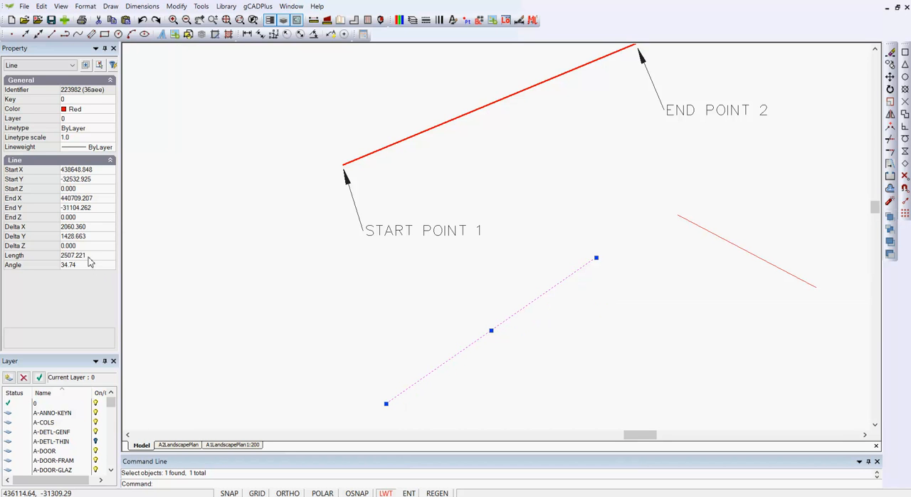
{"action": "mouse_move", "coordinate": [91, 261]}
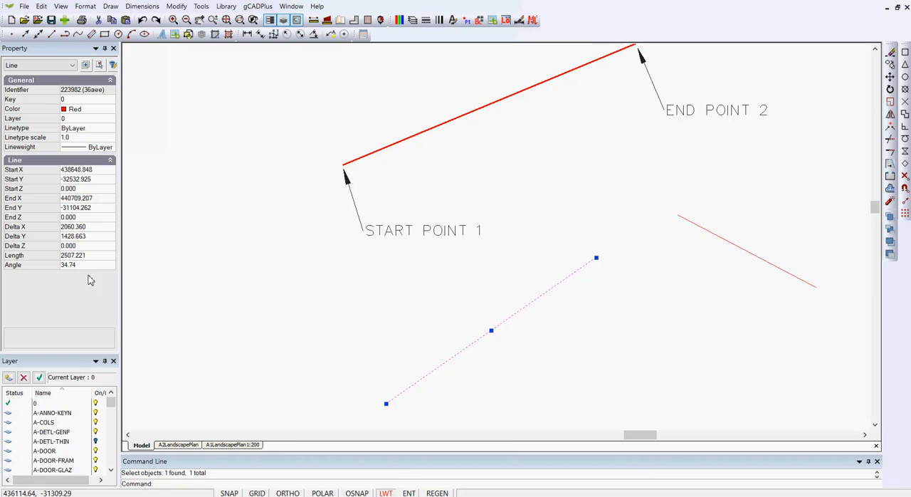
{"action": "mouse_move", "coordinate": [71, 269]}
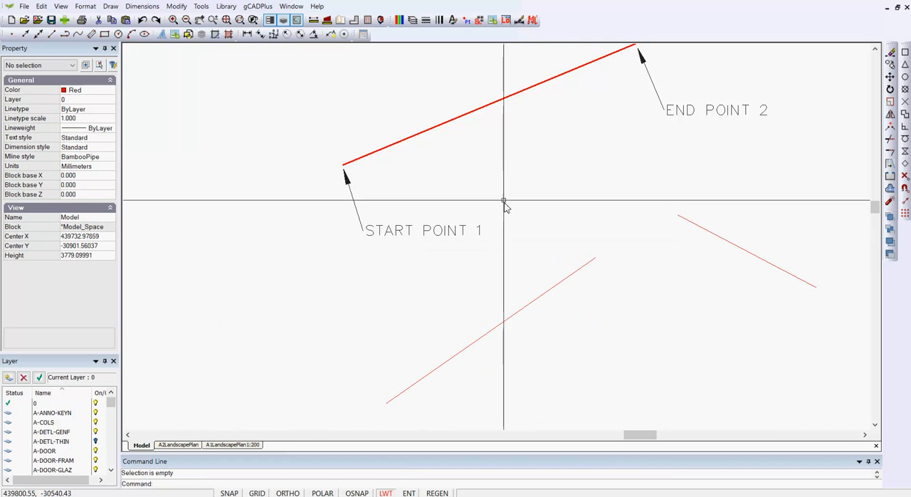
Match the lower segment's Lineweight to the heavier weight of the labelled red line
{"action": "left_click", "coordinate": [427, 107]}
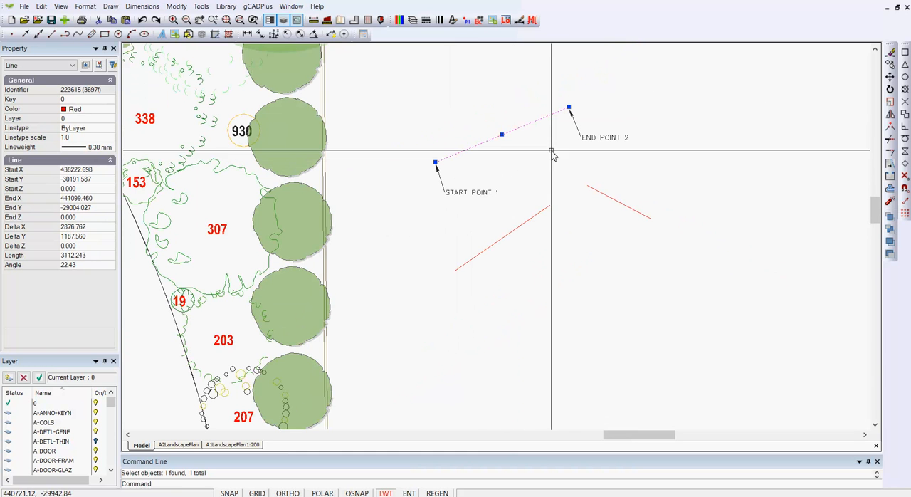
{"action": "mouse_move", "coordinate": [533, 158]}
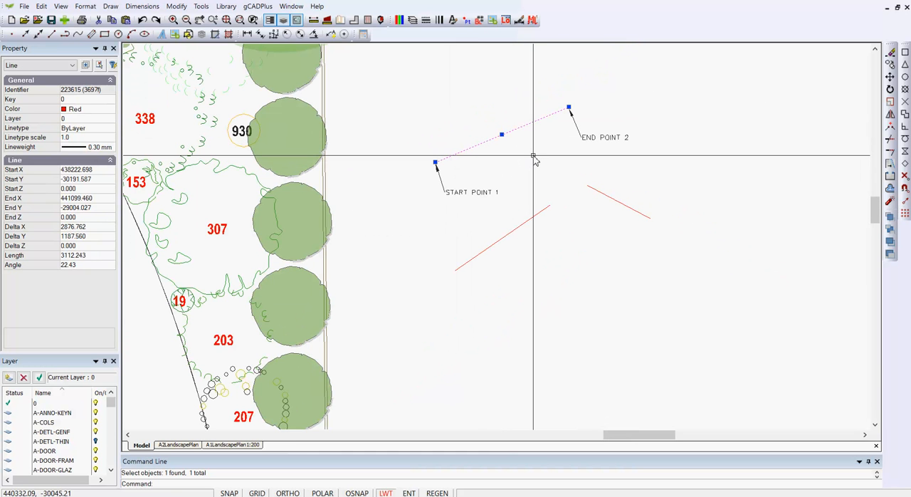
{"action": "left_click", "coordinate": [505, 229]}
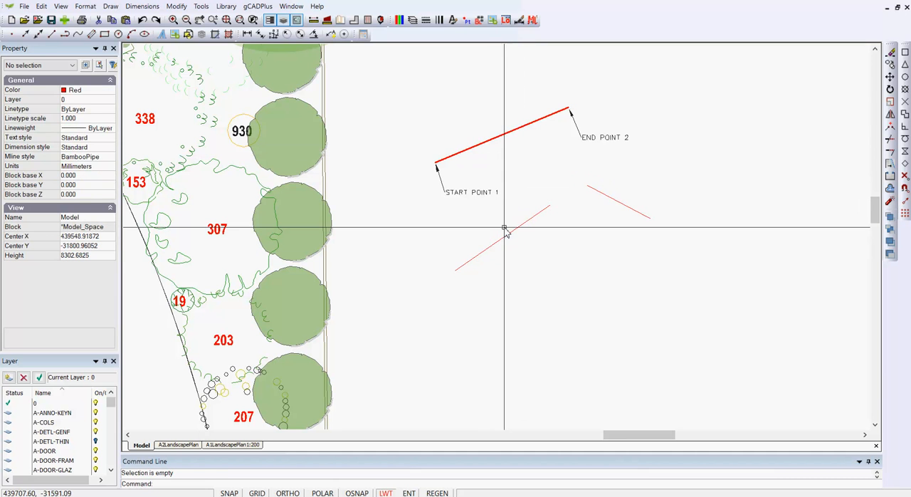
{"action": "left_click", "coordinate": [501, 236]}
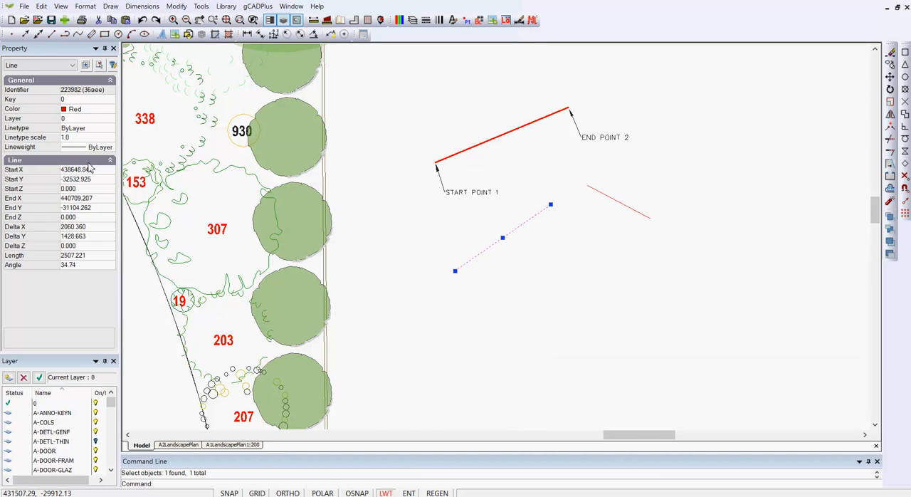
{"action": "left_click", "coordinate": [106, 147]}
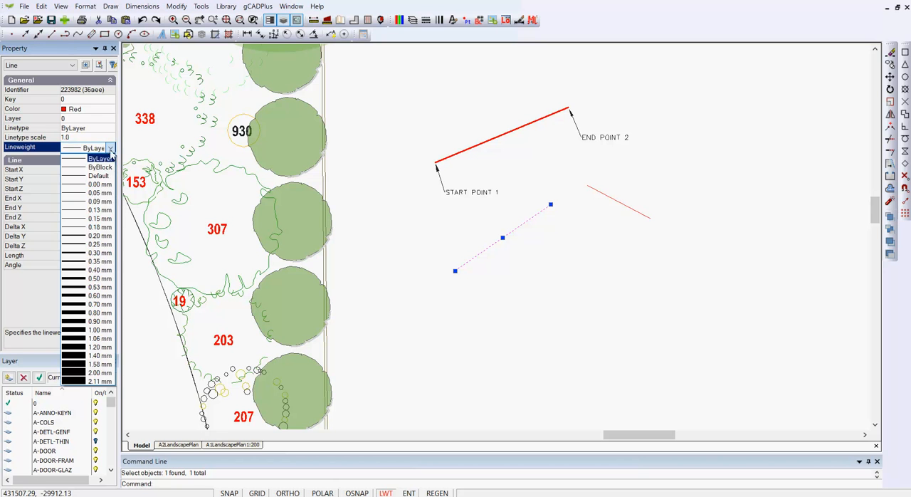
{"action": "left_click", "coordinate": [85, 270]}
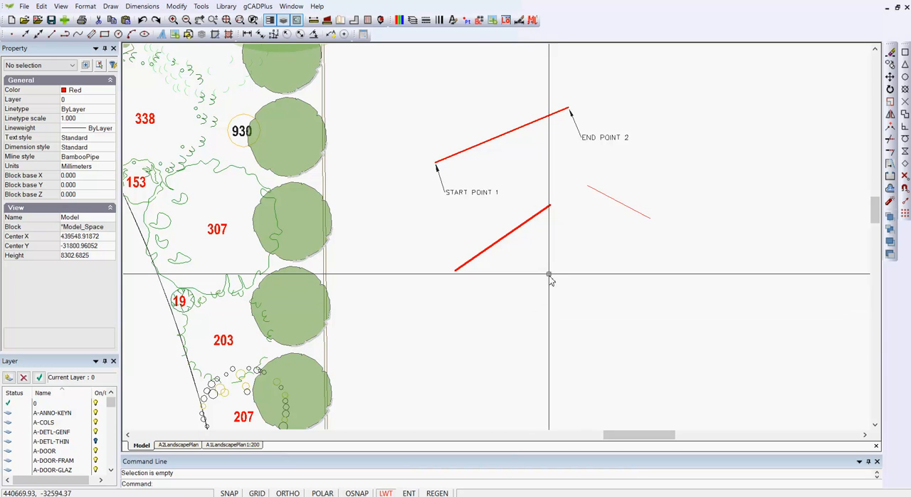
{"action": "mouse_move", "coordinate": [549, 176]}
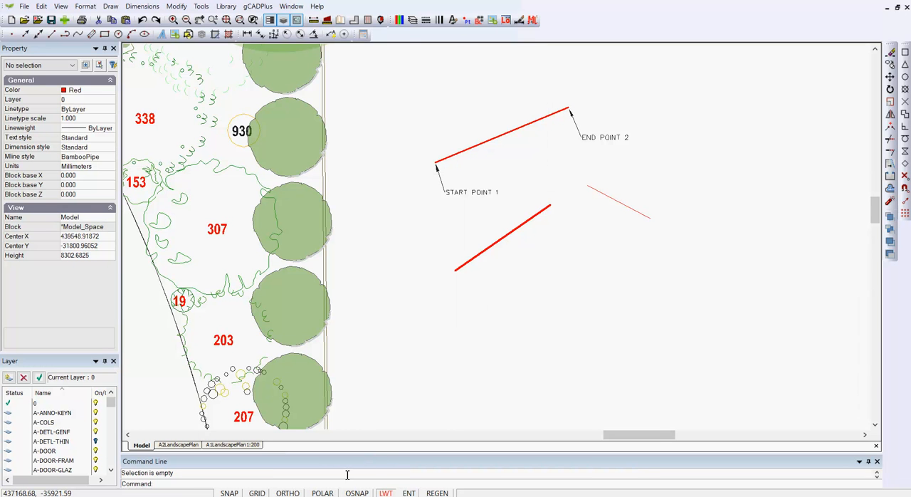
{"action": "mouse_move", "coordinate": [287, 493]}
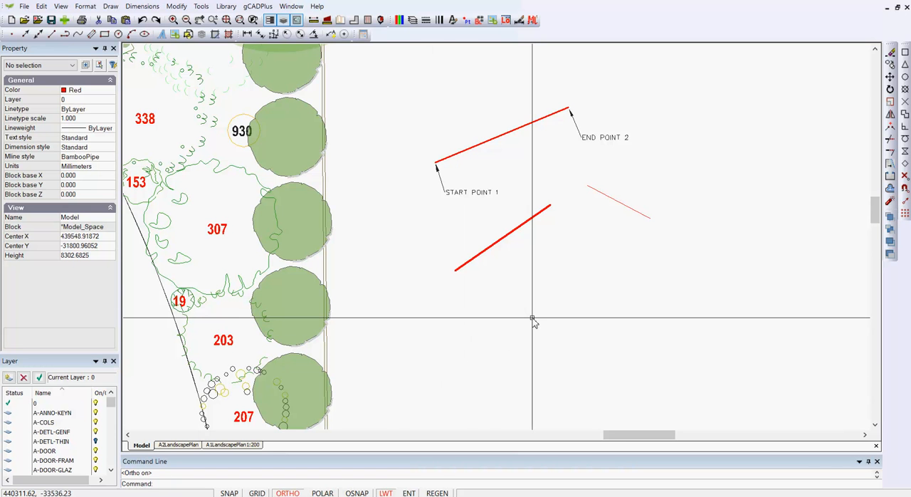
{"action": "mouse_move", "coordinate": [537, 308]}
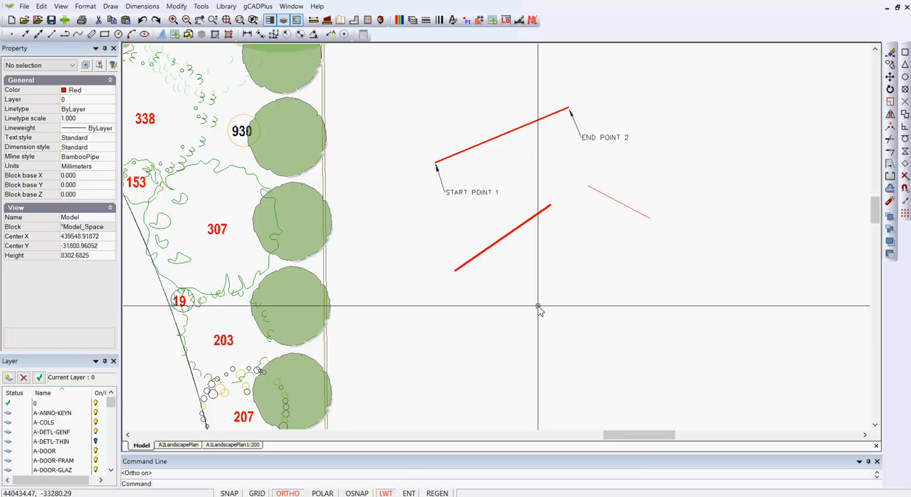
Begin a new line (L) for the stepped orthogonal horizontal-vertical-horizontal run
{"action": "type", "text": "L"}
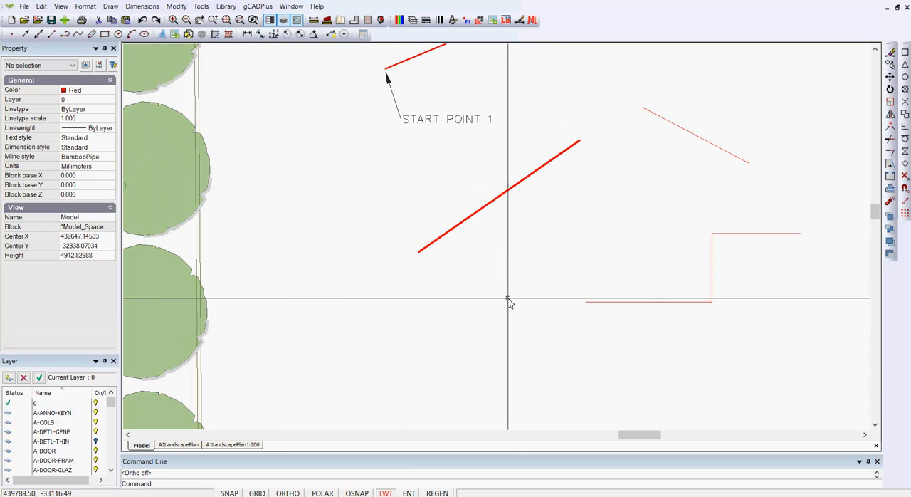
{"action": "mouse_move", "coordinate": [107, 162]}
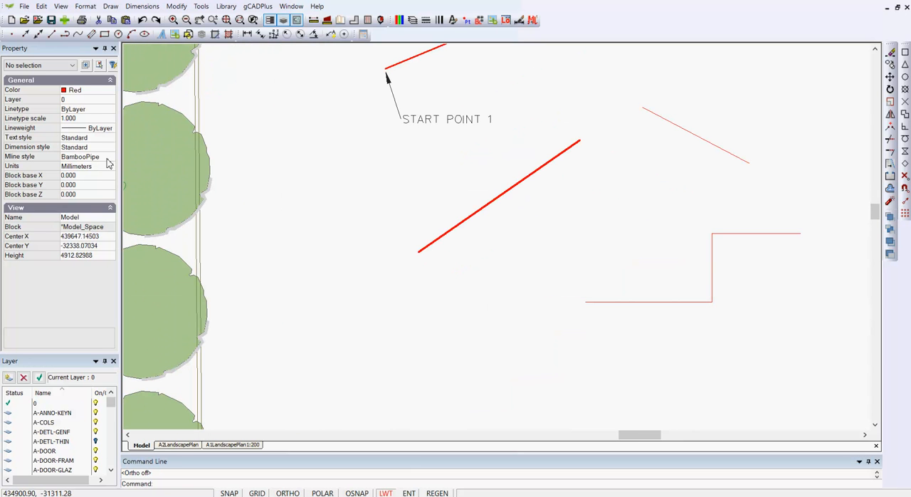
With lineweight 0.35 mm and POLAR on, draw a 0°, 45° and 90° three-segment line from lower left
{"action": "left_click", "coordinate": [108, 128]}
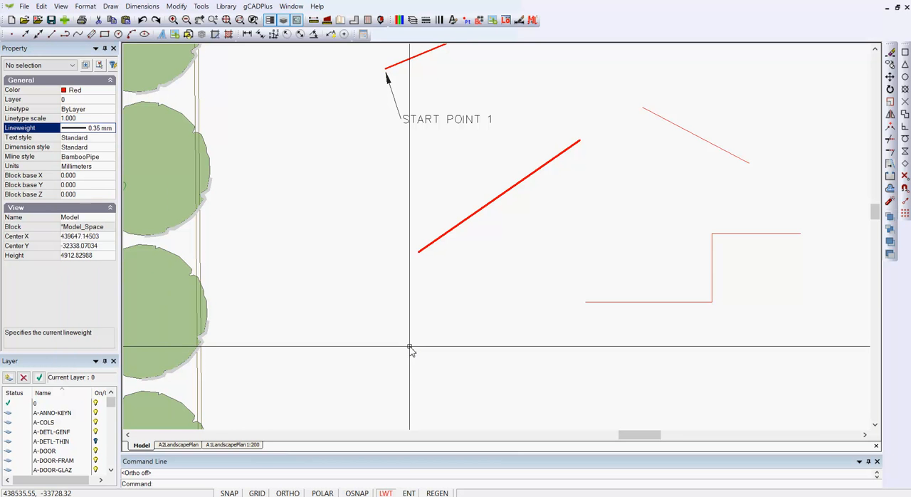
{"action": "mouse_move", "coordinate": [411, 348]}
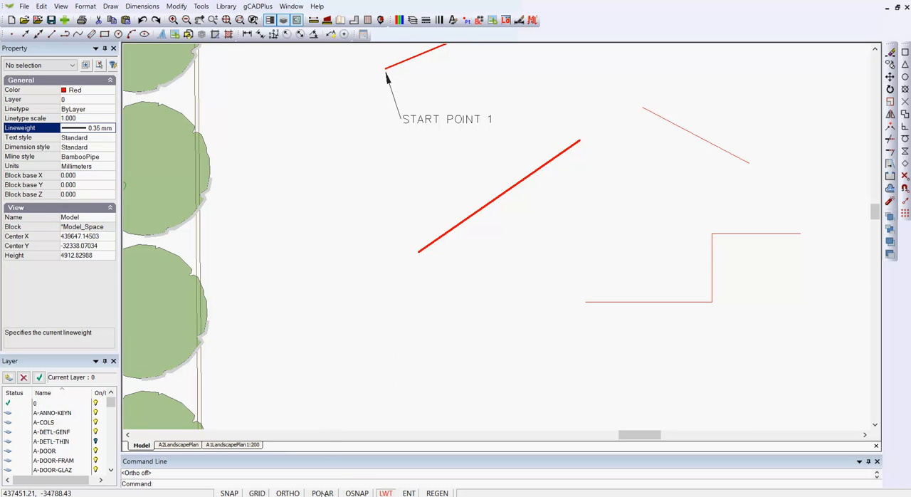
{"action": "left_click", "coordinate": [322, 493]}
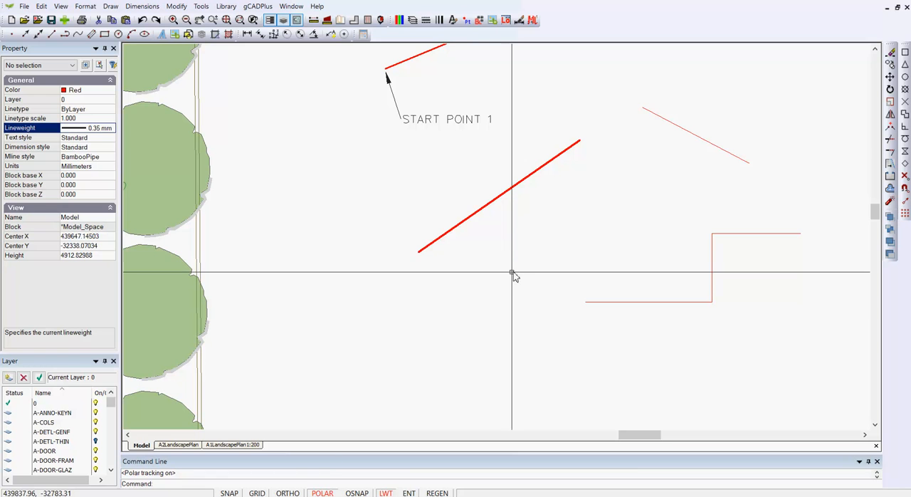
{"action": "mouse_move", "coordinate": [324, 193]}
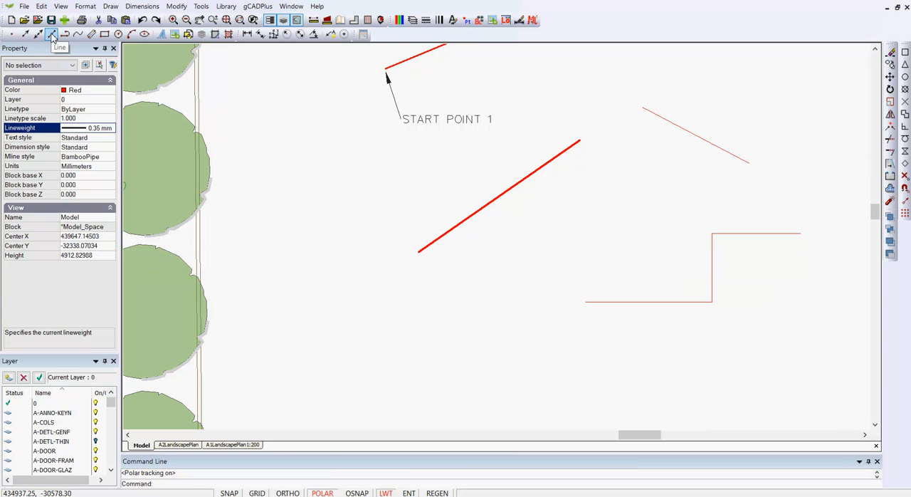
{"action": "left_click", "coordinate": [51, 35]}
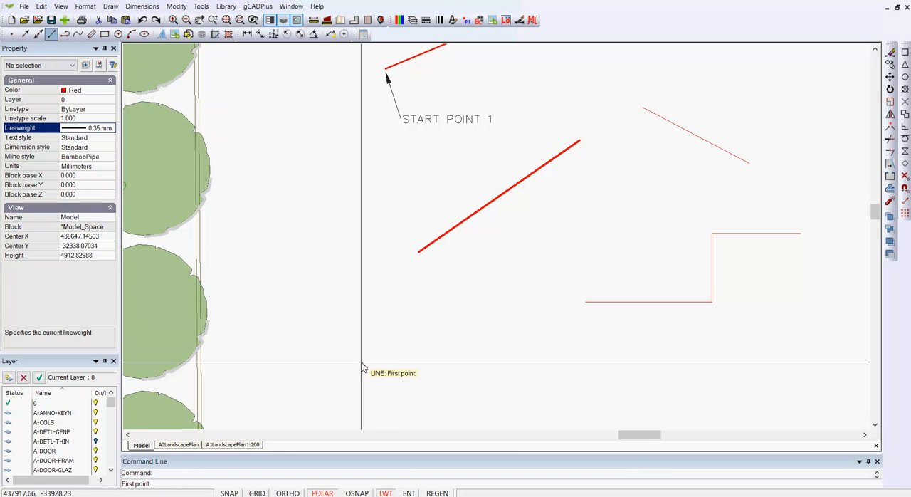
{"action": "left_click", "coordinate": [362, 370]}
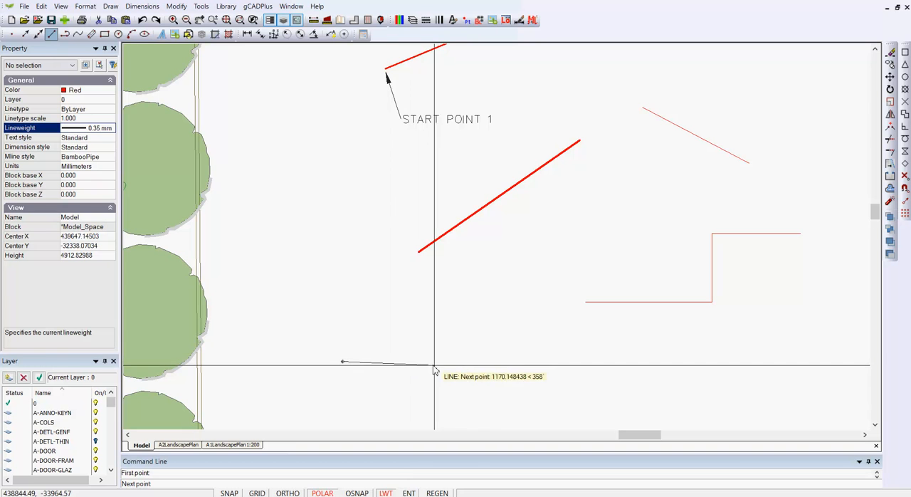
{"action": "mouse_move", "coordinate": [466, 368]}
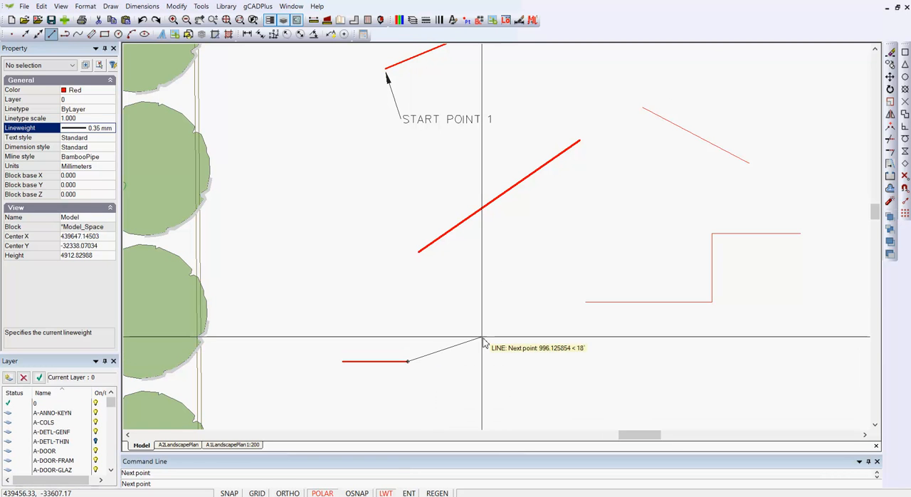
{"action": "mouse_move", "coordinate": [458, 313]}
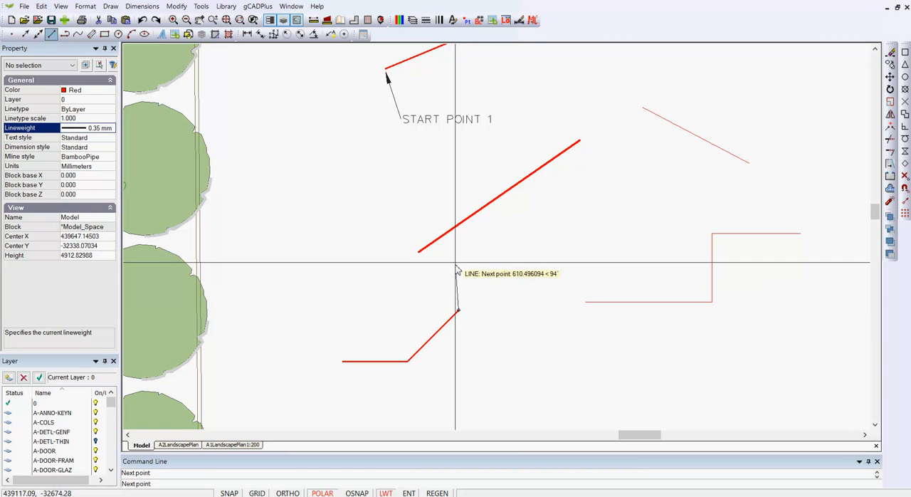
{"action": "mouse_move", "coordinate": [458, 245]}
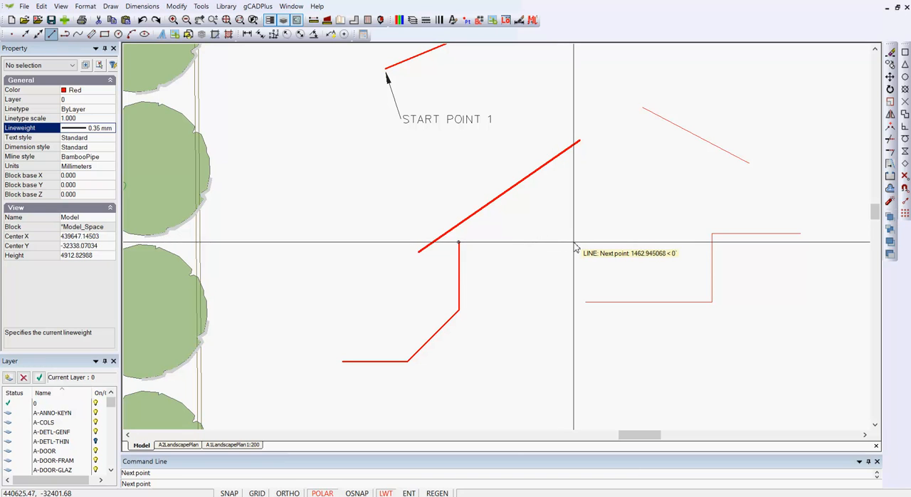
{"action": "mouse_move", "coordinate": [536, 316]}
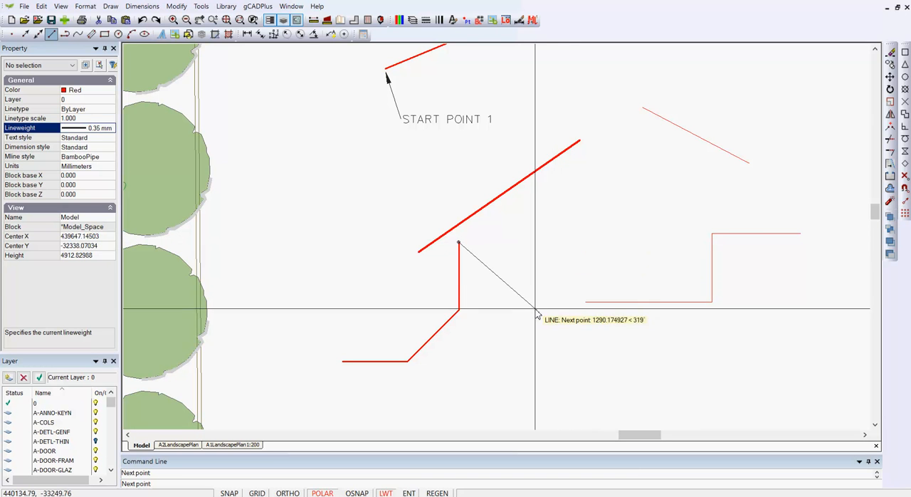
{"action": "mouse_move", "coordinate": [529, 320]}
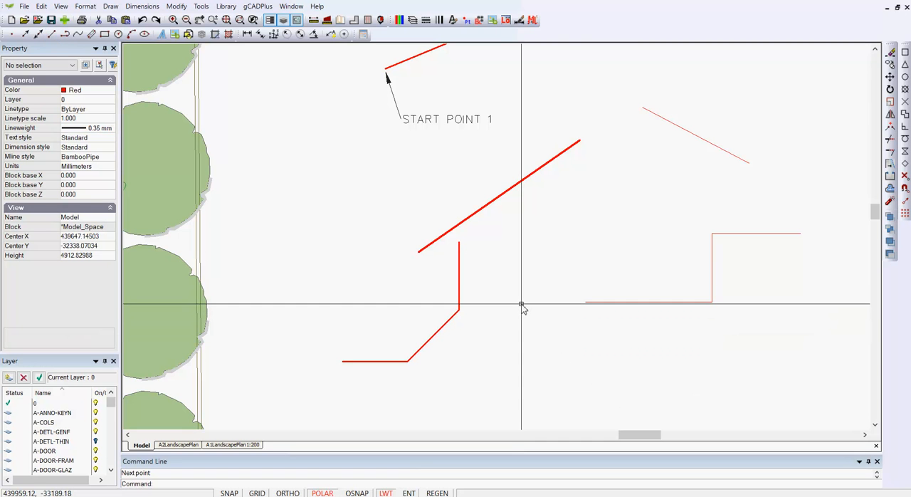
{"action": "mouse_move", "coordinate": [512, 307]}
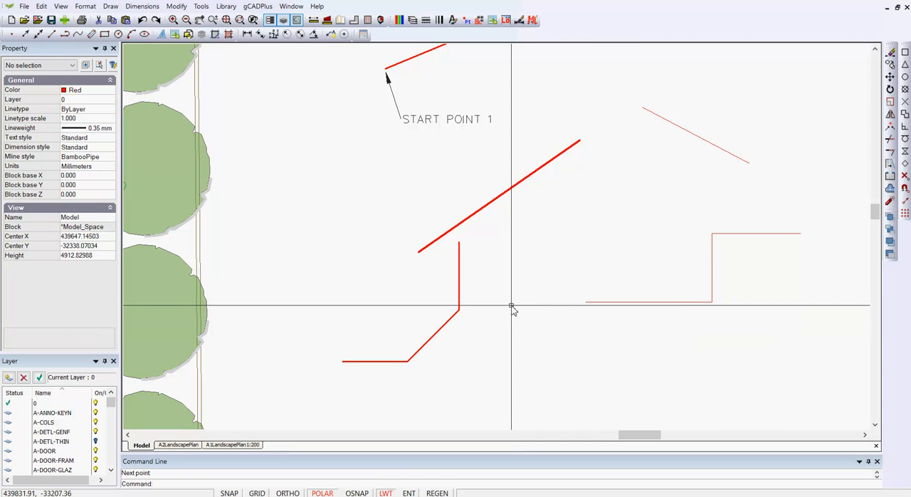
{"action": "right_click", "coordinate": [511, 307]}
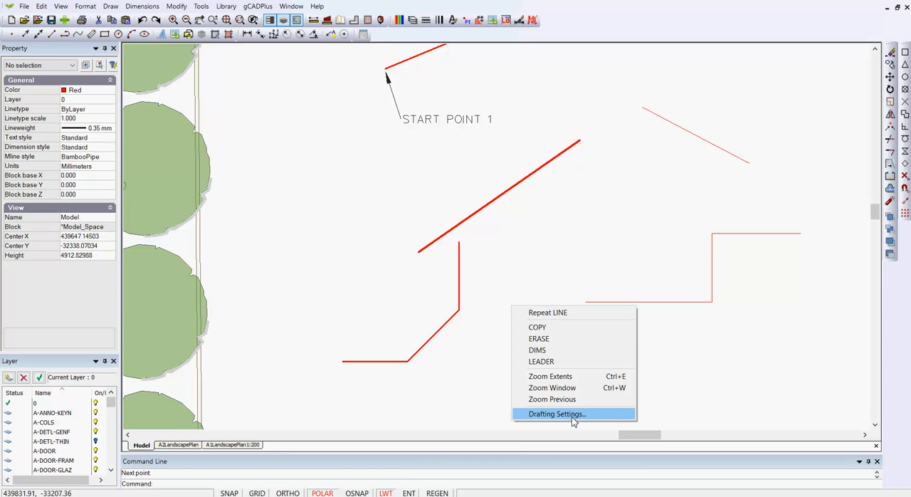
Set the Polar Tracking increment angle to 30° in Drafting Settings and draw a short 30° line
{"action": "left_click", "coordinate": [556, 413]}
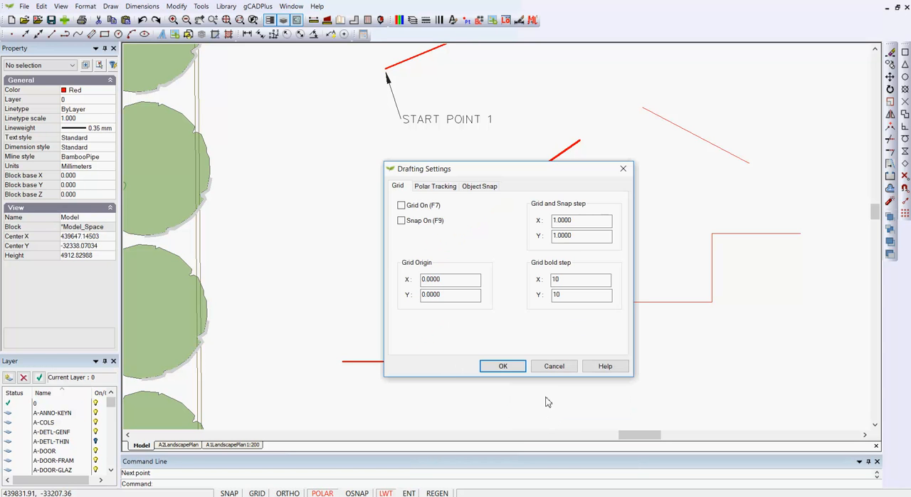
{"action": "left_click", "coordinate": [436, 185]}
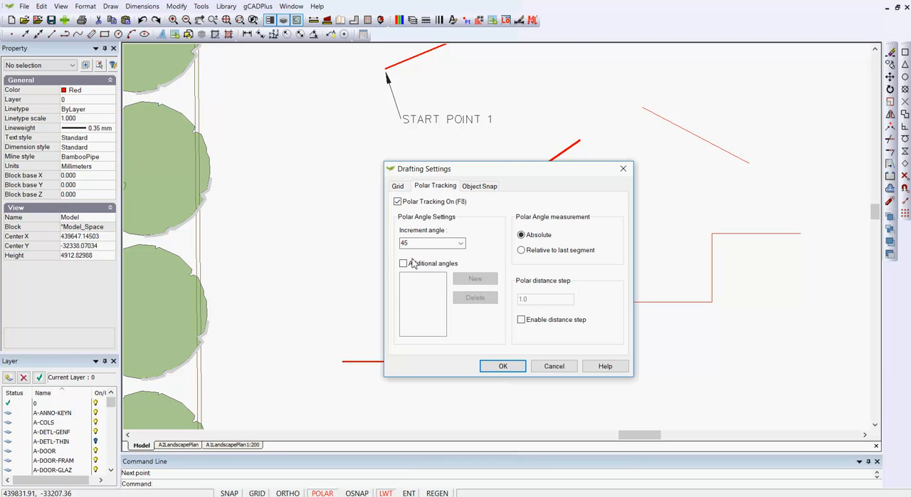
{"action": "left_click", "coordinate": [461, 242]}
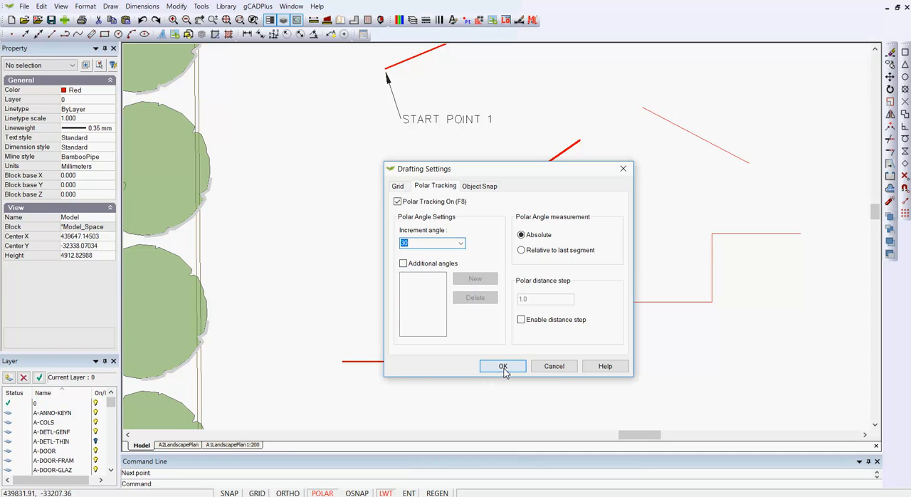
{"action": "left_click", "coordinate": [502, 366]}
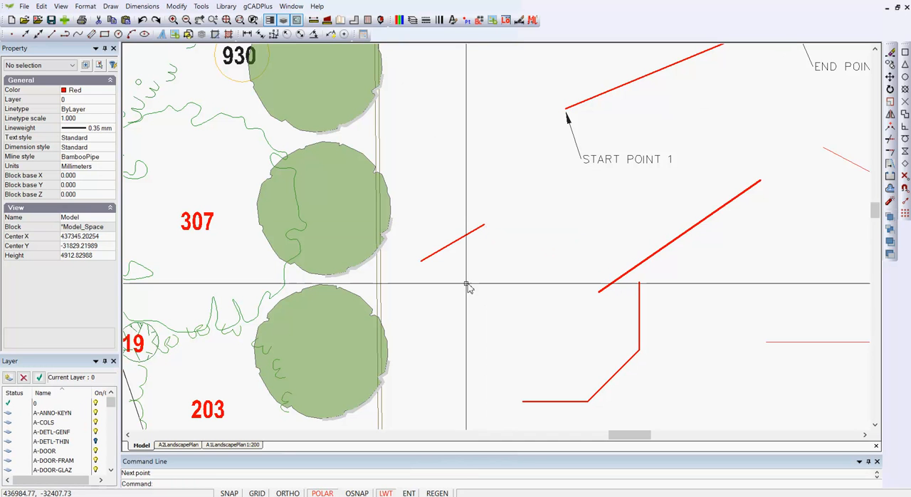
{"action": "mouse_move", "coordinate": [439, 293]}
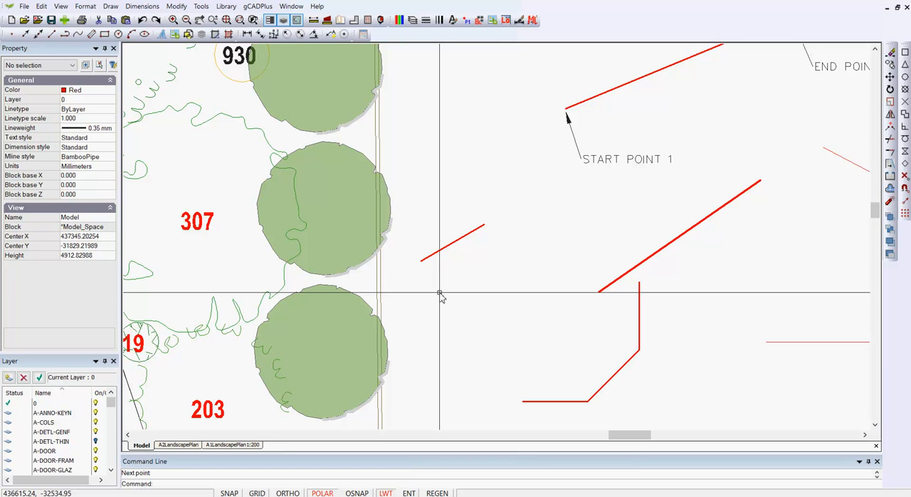
{"action": "mouse_move", "coordinate": [455, 293]}
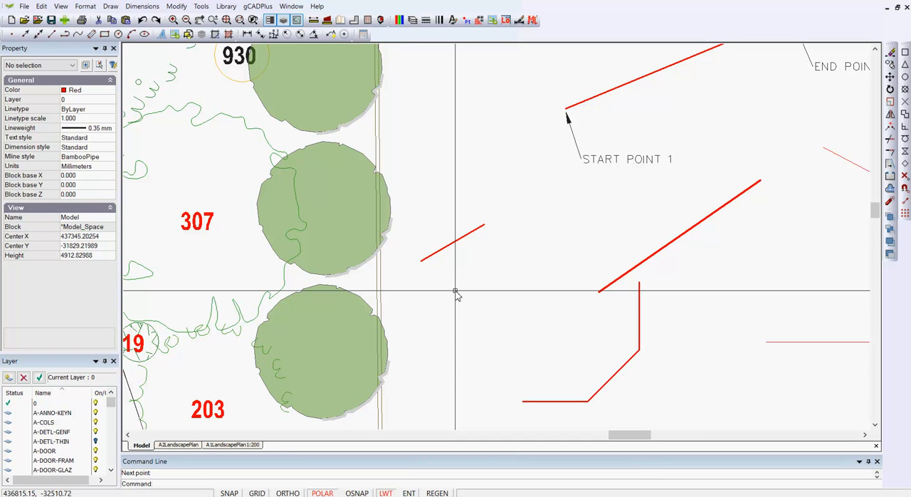
{"action": "right_click", "coordinate": [456, 293]}
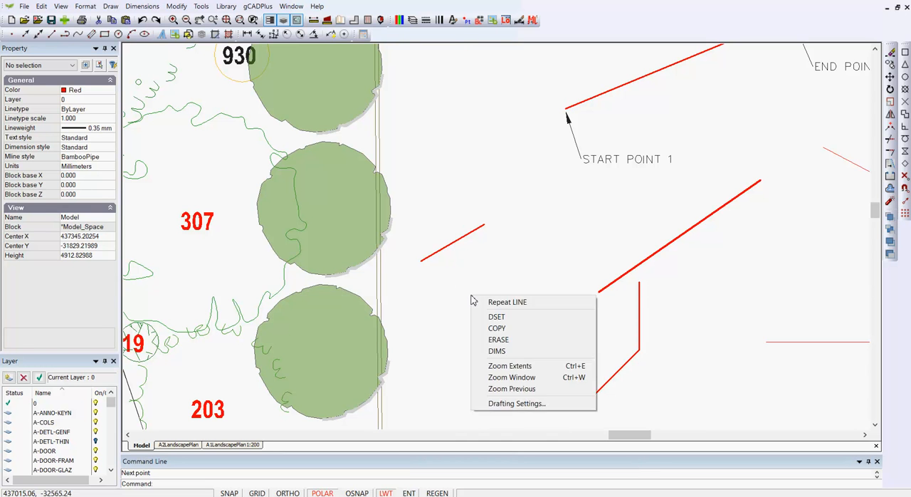
Enable the polar distance step in Drafting Settings, set it to 500 and confirm
{"action": "left_click", "coordinate": [515, 403]}
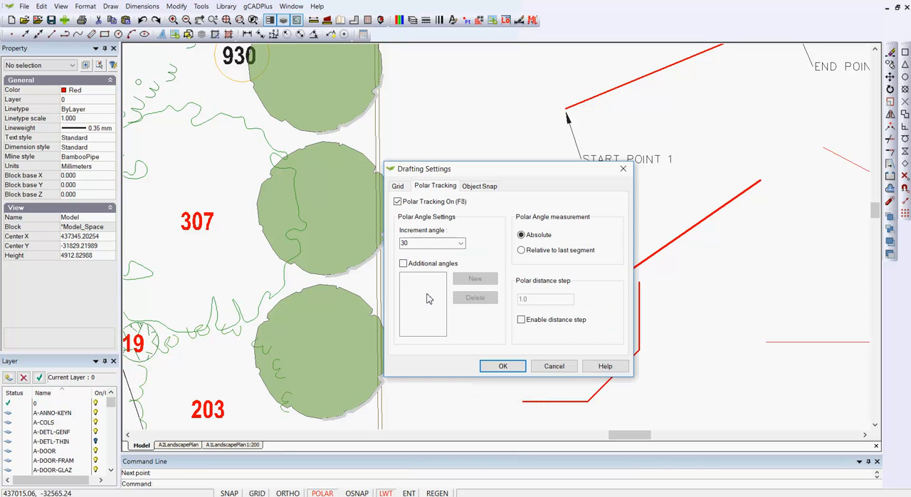
{"action": "mouse_move", "coordinate": [500, 356]}
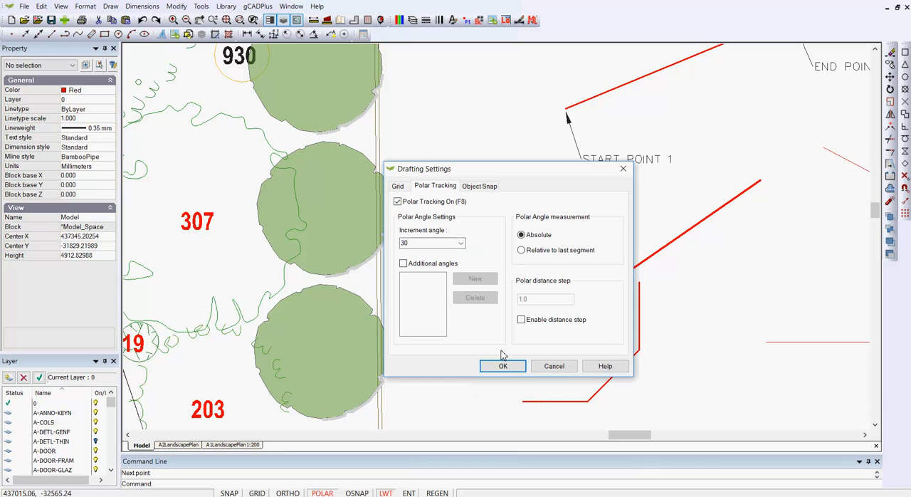
{"action": "left_click", "coordinate": [521, 320]}
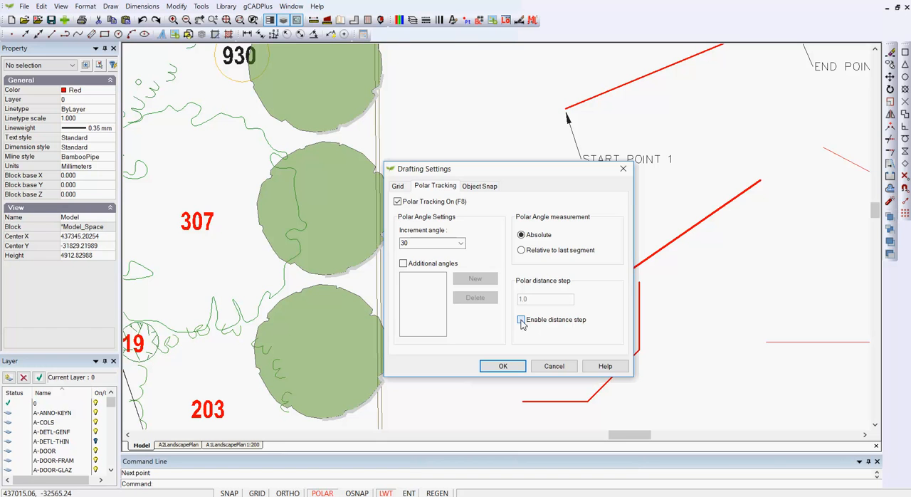
{"action": "left_click", "coordinate": [521, 319]}
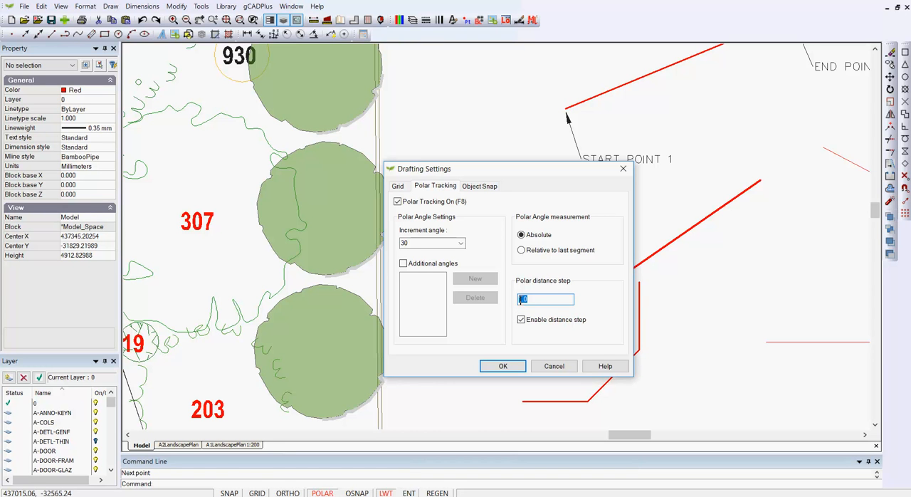
{"action": "type", "text": "5"}
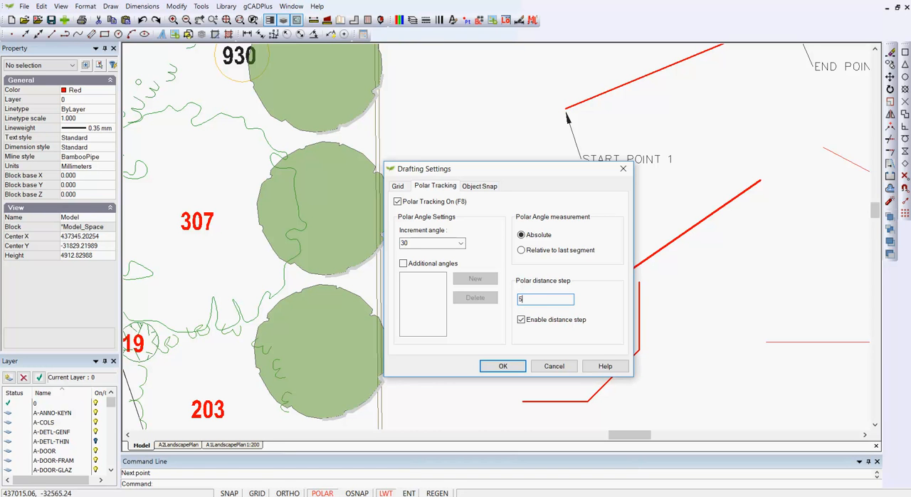
{"action": "type", "text": "00"}
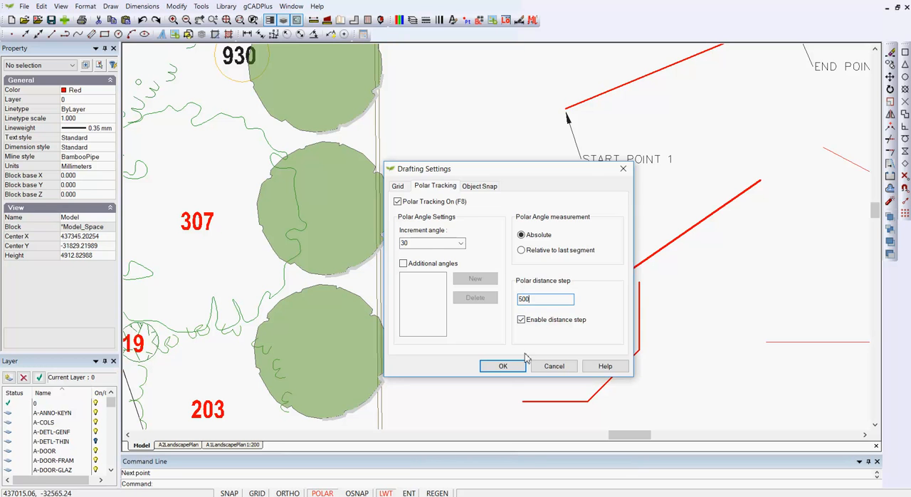
{"action": "left_click", "coordinate": [503, 364]}
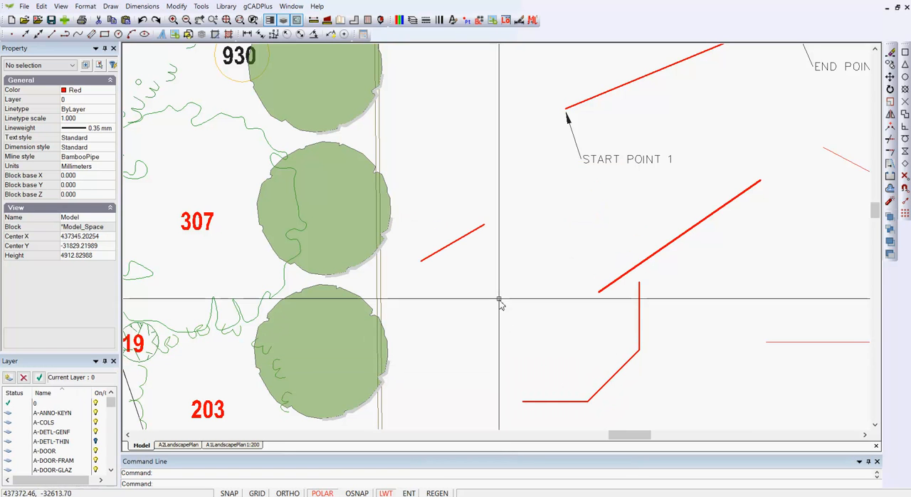
{"action": "mouse_move", "coordinate": [226, 134]}
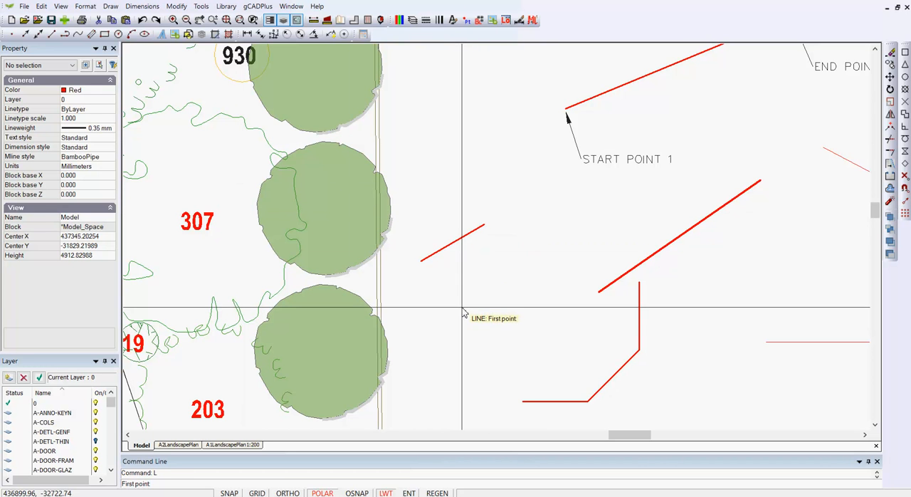
Draw a small step-shaped line left of the zigzag along the polar tracks, then start another (L)
{"action": "left_click", "coordinate": [461, 307]}
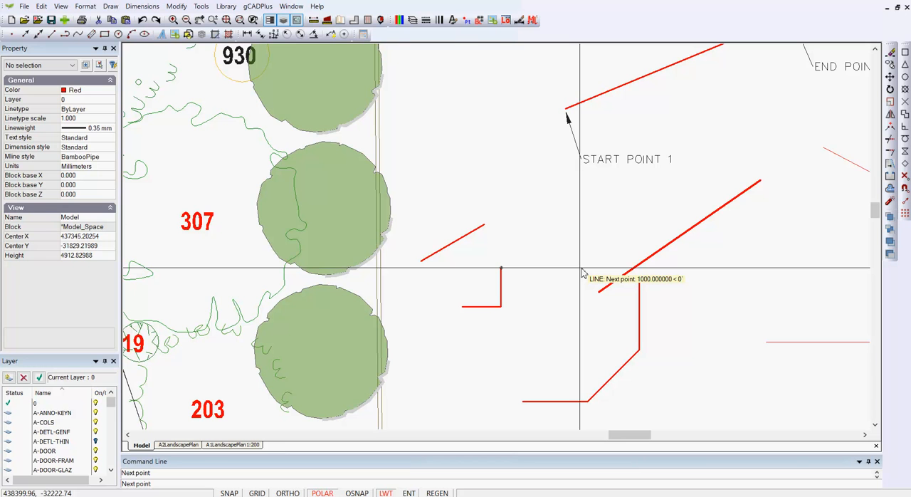
{"action": "mouse_move", "coordinate": [558, 276]}
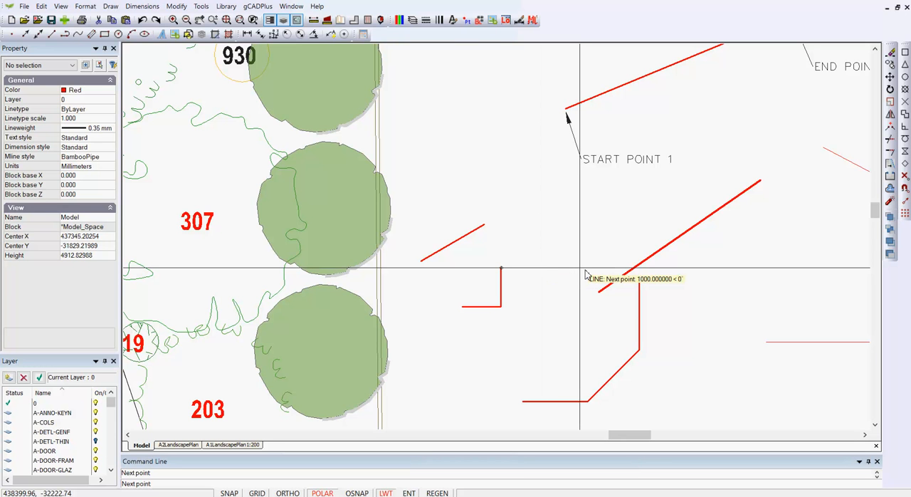
{"action": "mouse_move", "coordinate": [648, 276]}
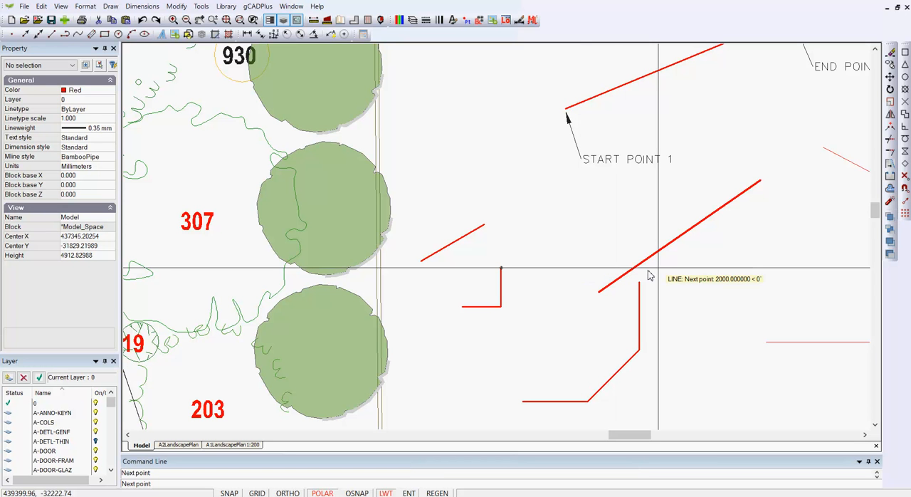
{"action": "right_click", "coordinate": [649, 276]}
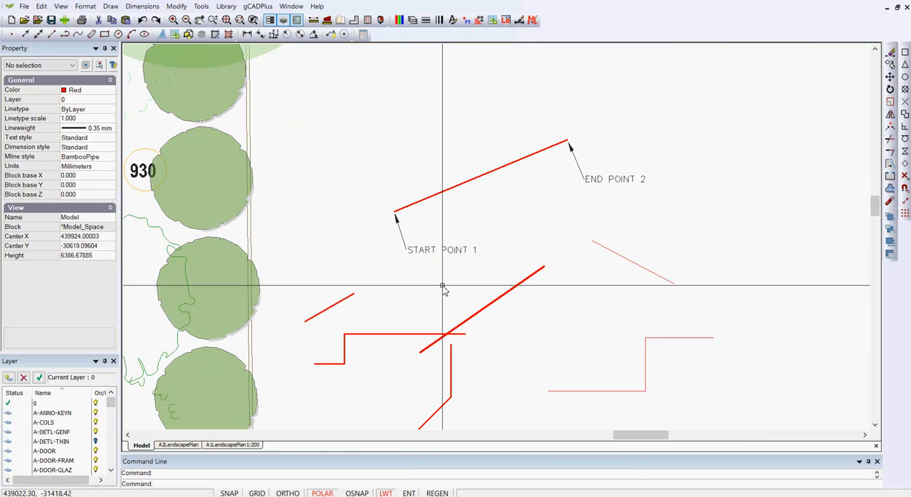
{"action": "type", "text": "L"}
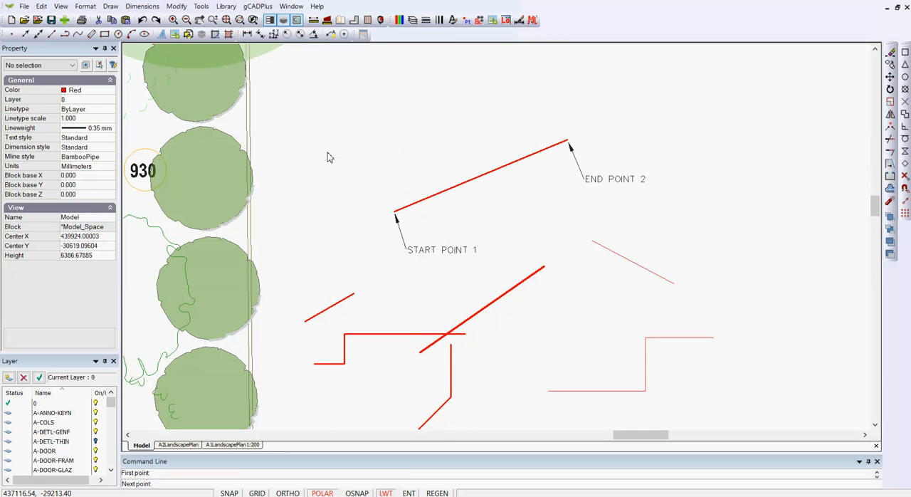
{"action": "mouse_move", "coordinate": [397, 154]}
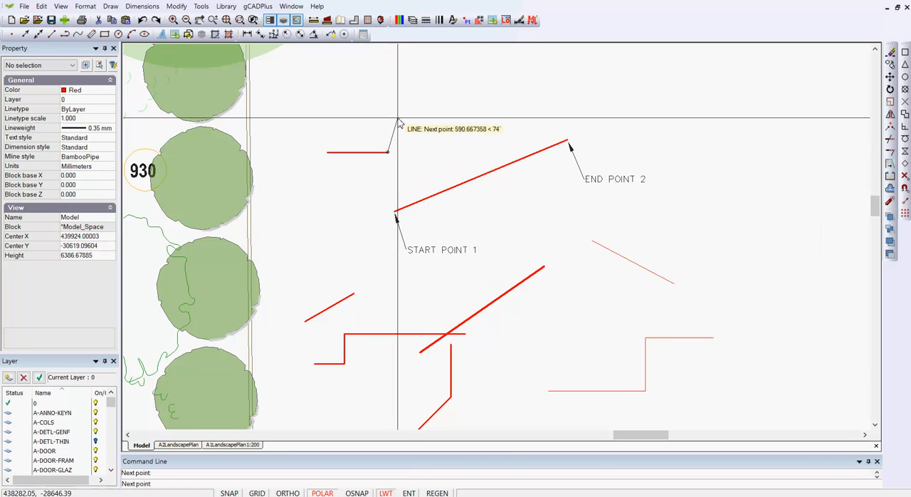
{"action": "mouse_move", "coordinate": [401, 120]}
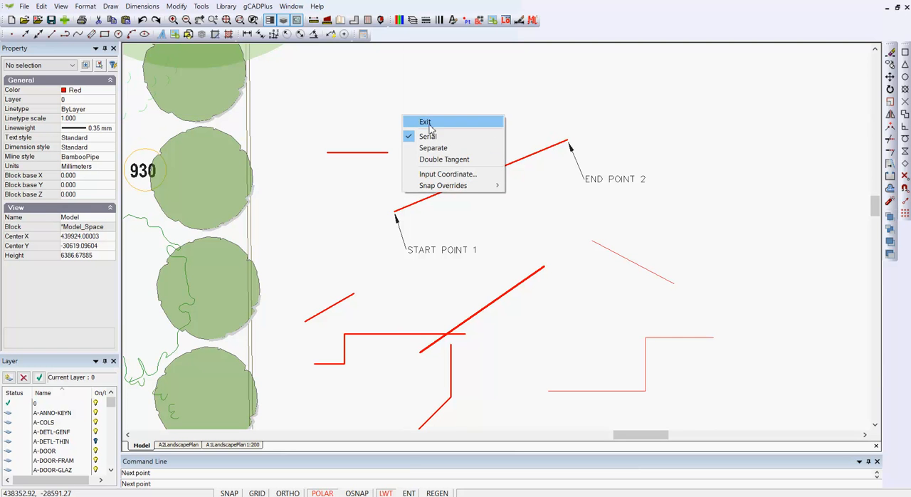
{"action": "mouse_move", "coordinate": [433, 148]}
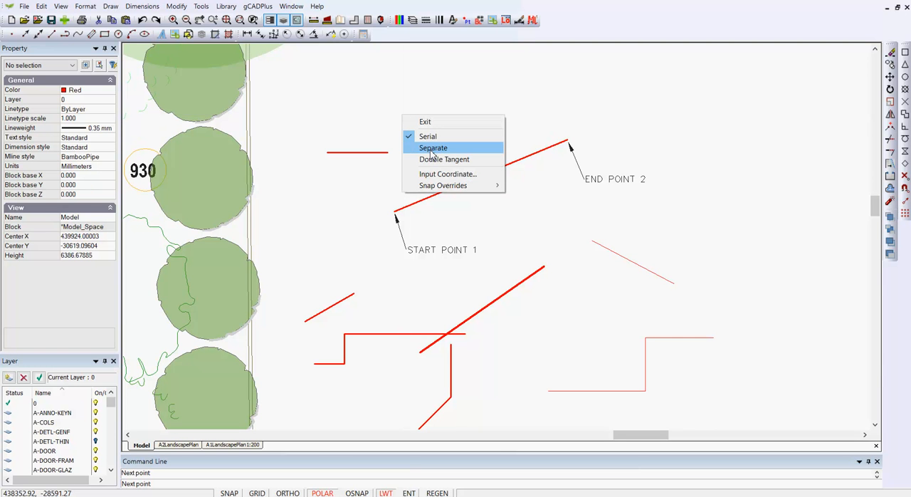
{"action": "mouse_move", "coordinate": [439, 121]}
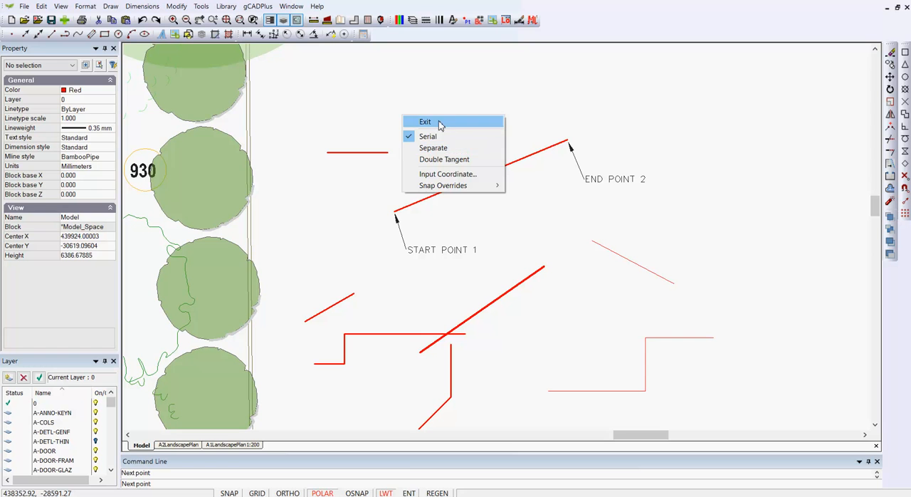
Draw a zigzag above START POINT 1 in Serial mode, then switch to Separate single-line mode
{"action": "left_click", "coordinate": [424, 121]}
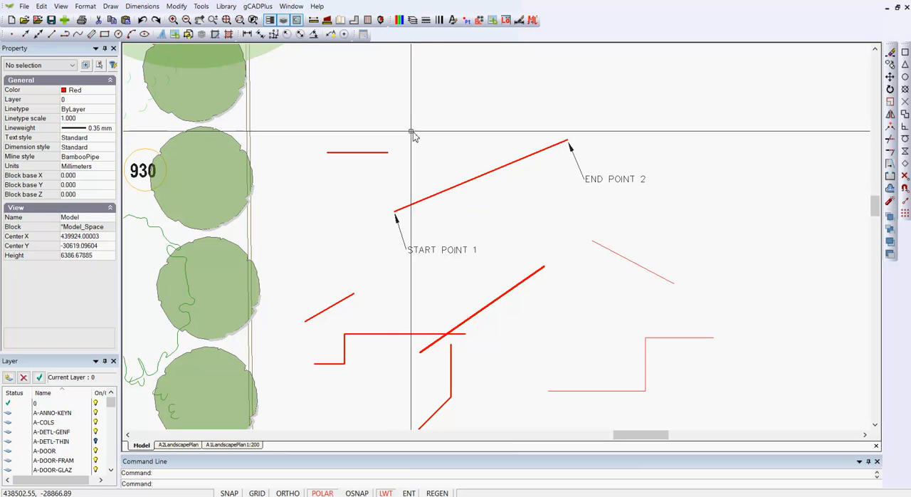
{"action": "type", "text": "L"}
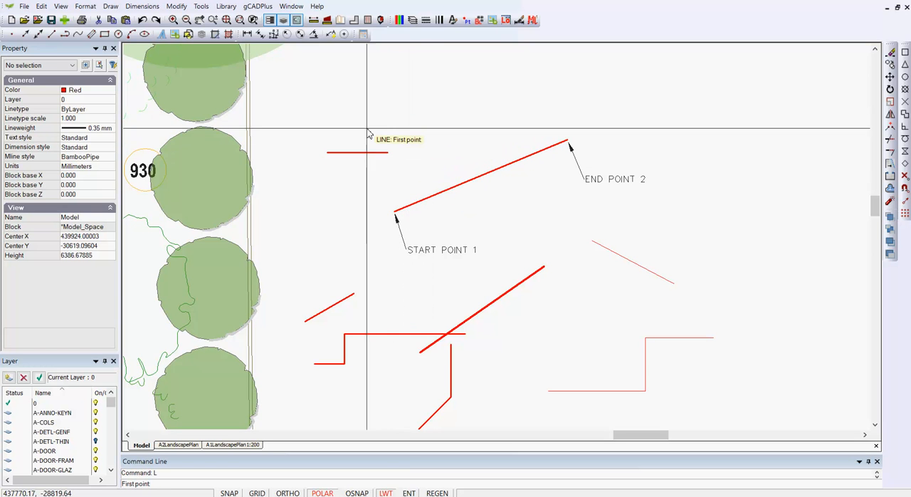
{"action": "left_click", "coordinate": [368, 133]}
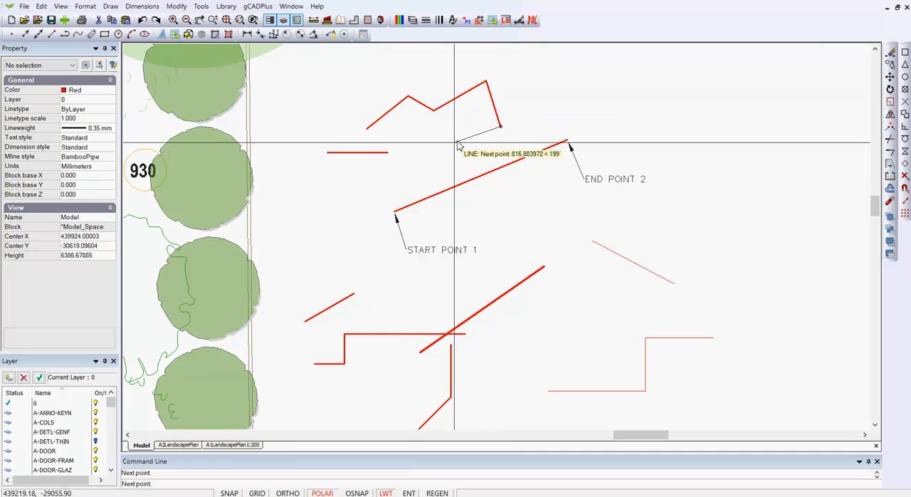
{"action": "right_click", "coordinate": [455, 146]}
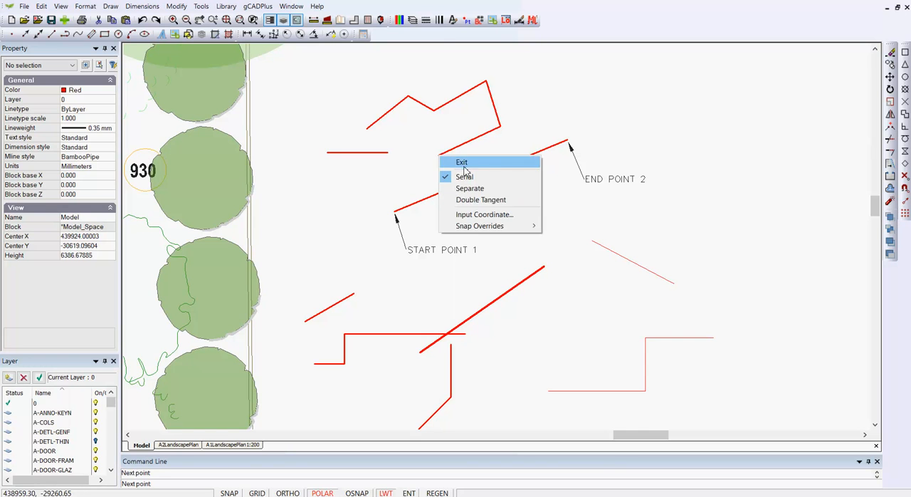
{"action": "left_click", "coordinate": [461, 162]}
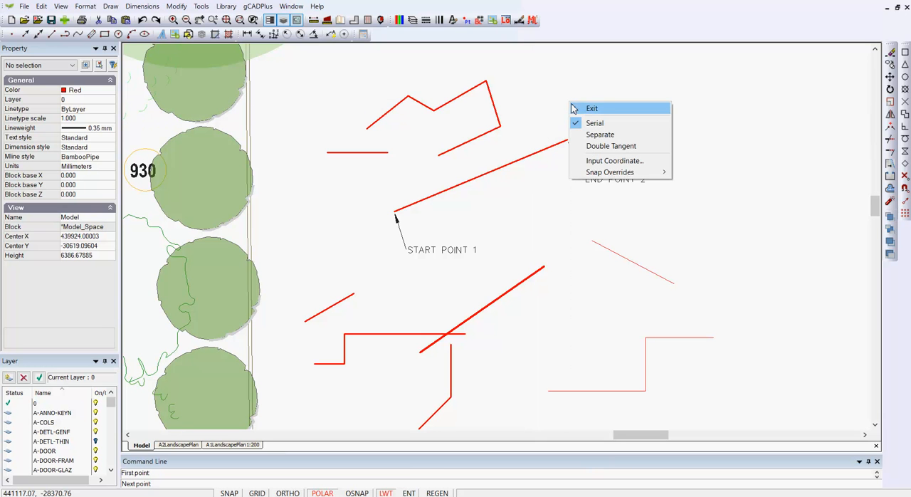
{"action": "left_click", "coordinate": [599, 134]}
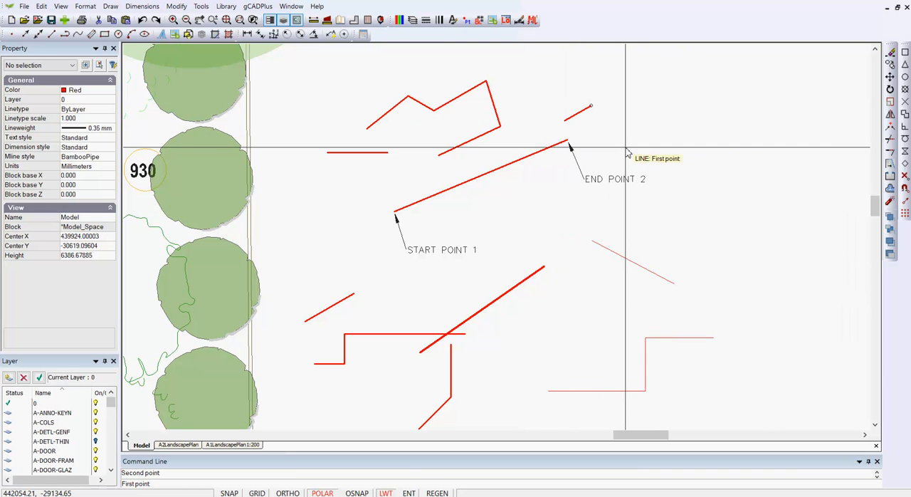
{"action": "mouse_move", "coordinate": [609, 149]}
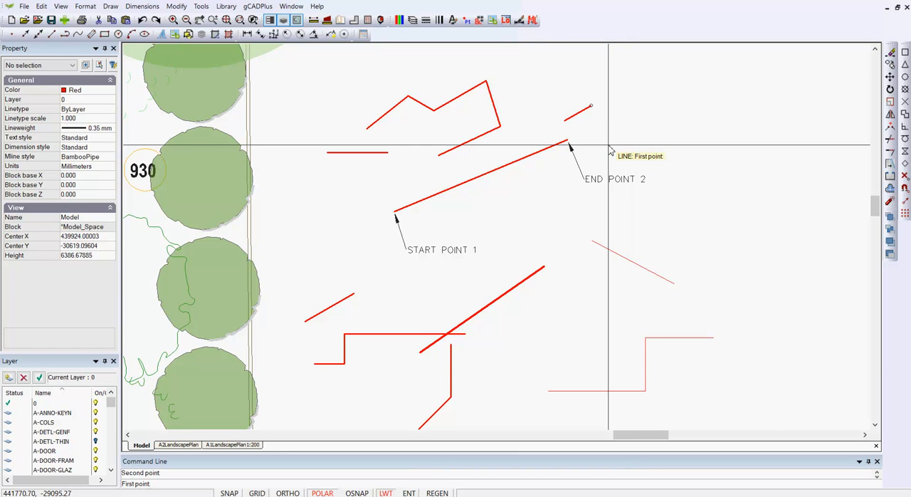
{"action": "mouse_move", "coordinate": [596, 148]}
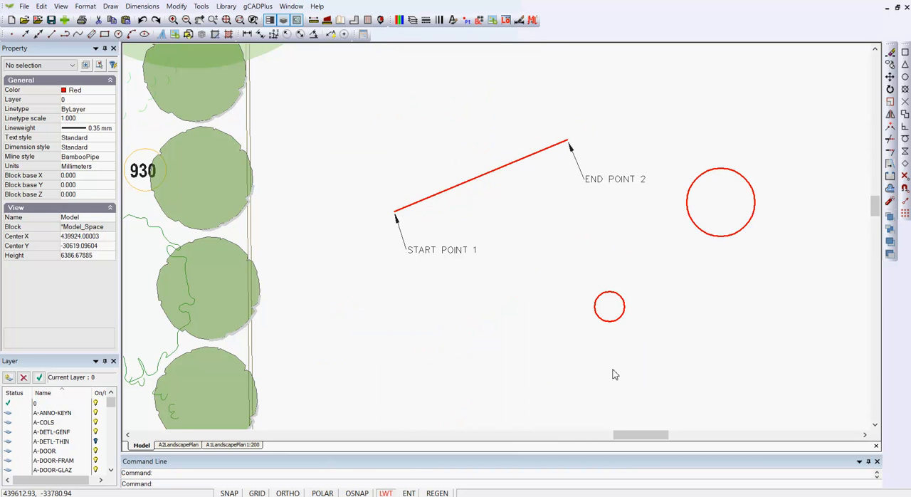
{"action": "mouse_move", "coordinate": [552, 378]}
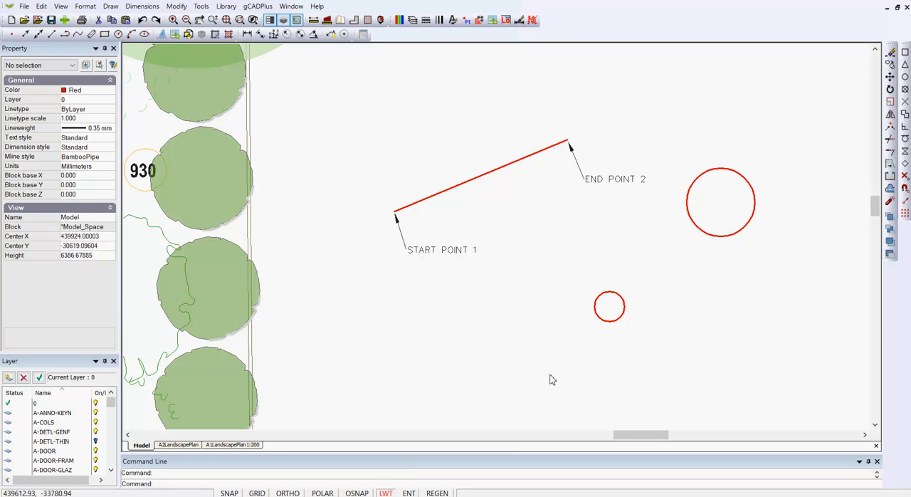
Draw a line tangent to both the small and large red circles using Double Tangent
{"action": "type", "text": "L"}
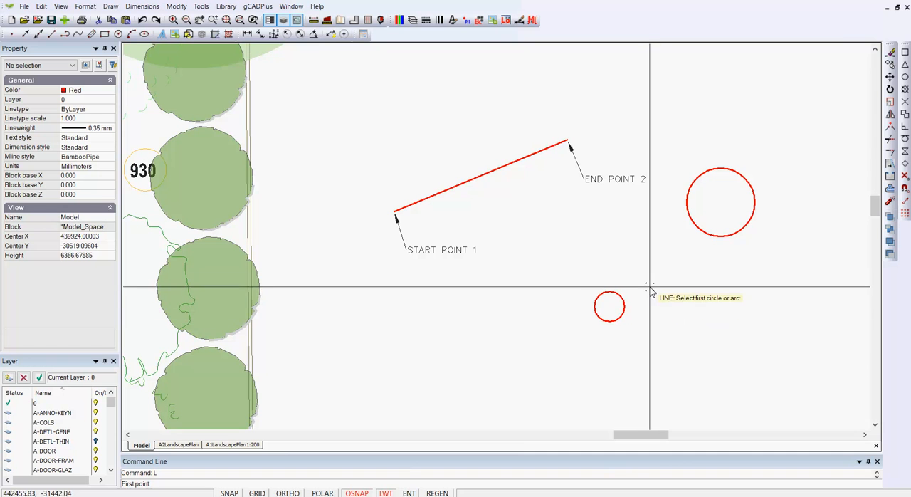
{"action": "right_click", "coordinate": [649, 288]}
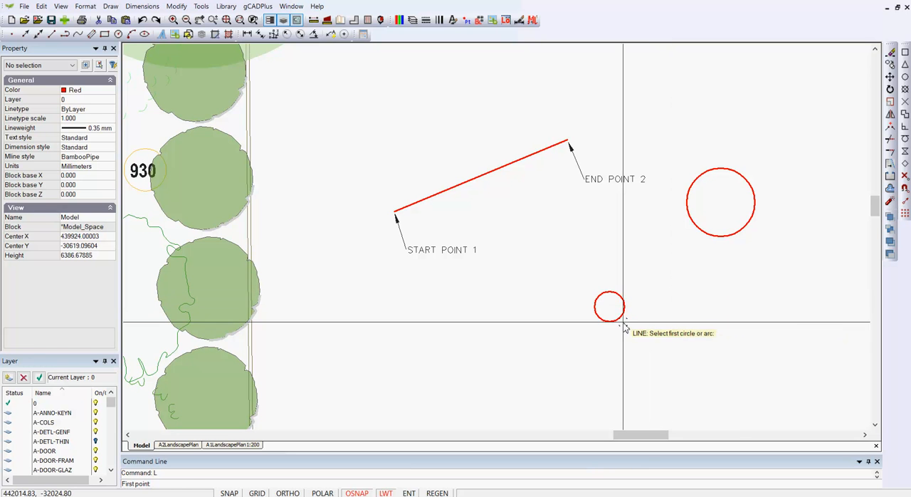
{"action": "left_click", "coordinate": [609, 306]}
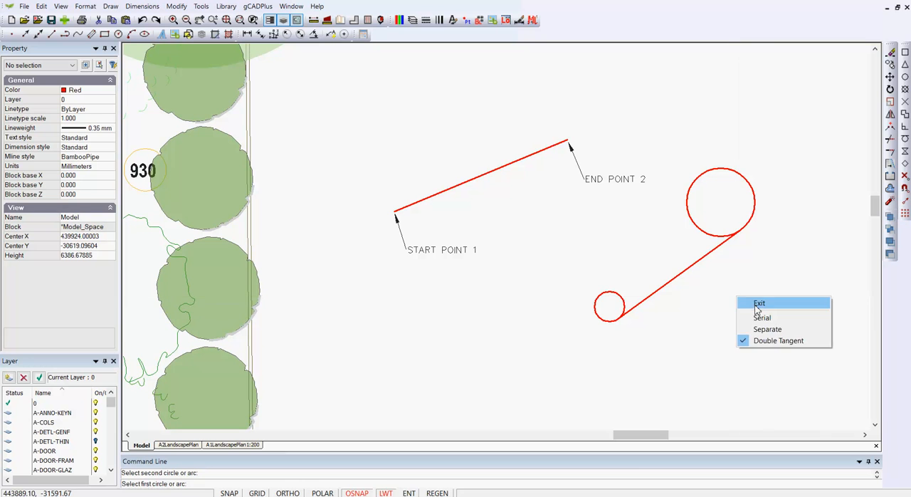
{"action": "left_click", "coordinate": [760, 301]}
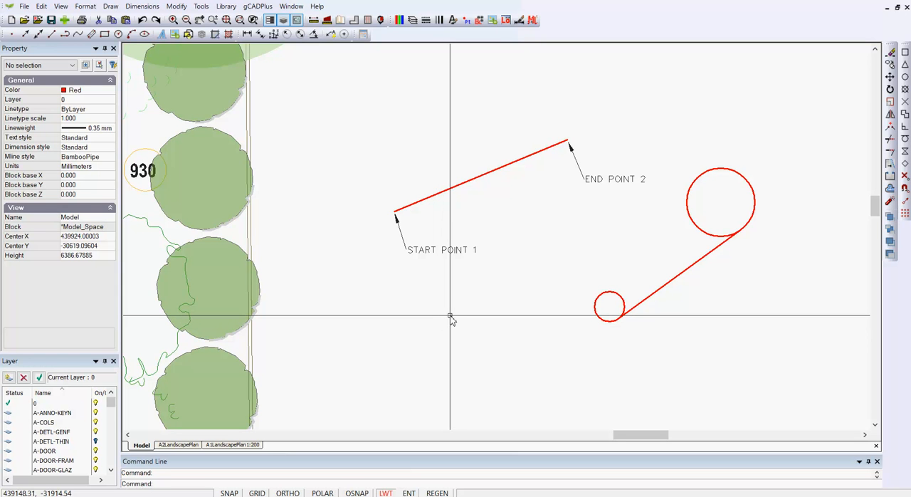
Restart the Line command and turn the Double Tangent mode back off
{"action": "type", "text": "L"}
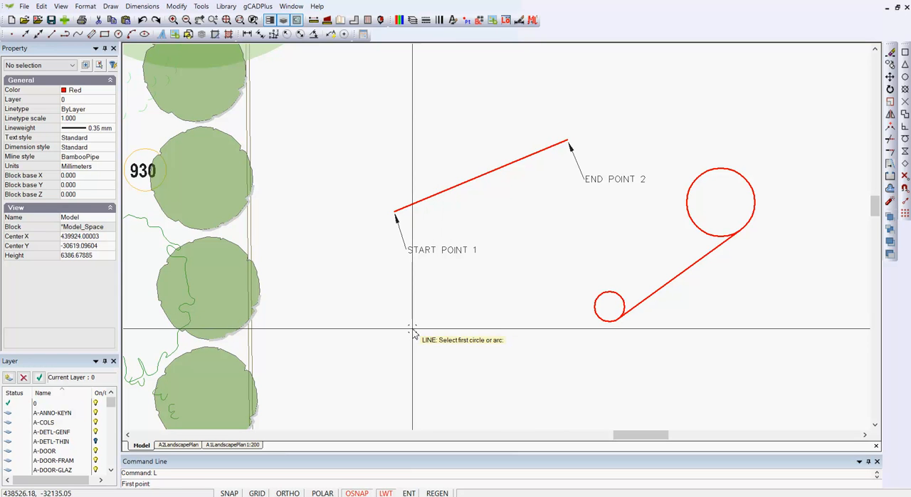
{"action": "right_click", "coordinate": [415, 334]}
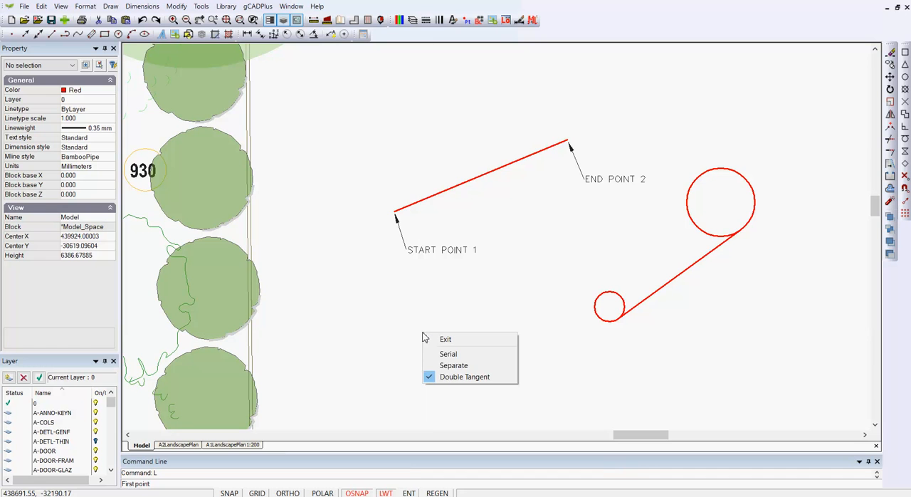
{"action": "mouse_move", "coordinate": [448, 352]}
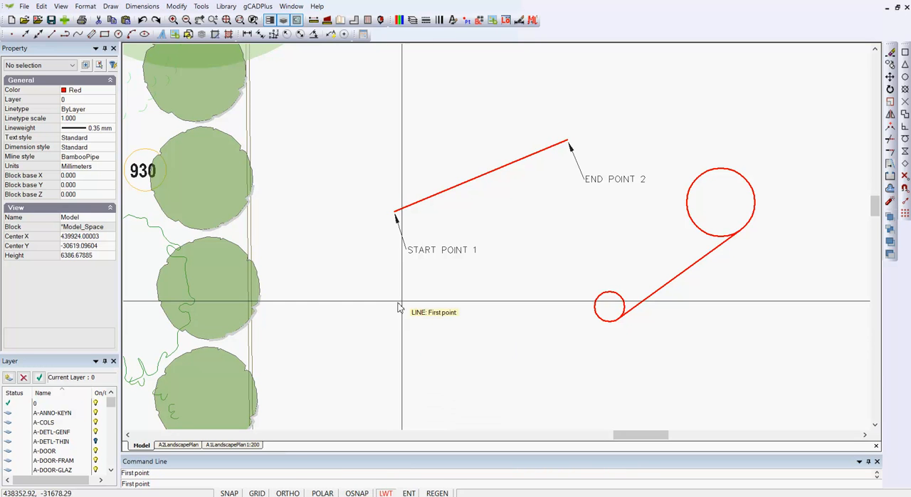
{"action": "mouse_move", "coordinate": [402, 307]}
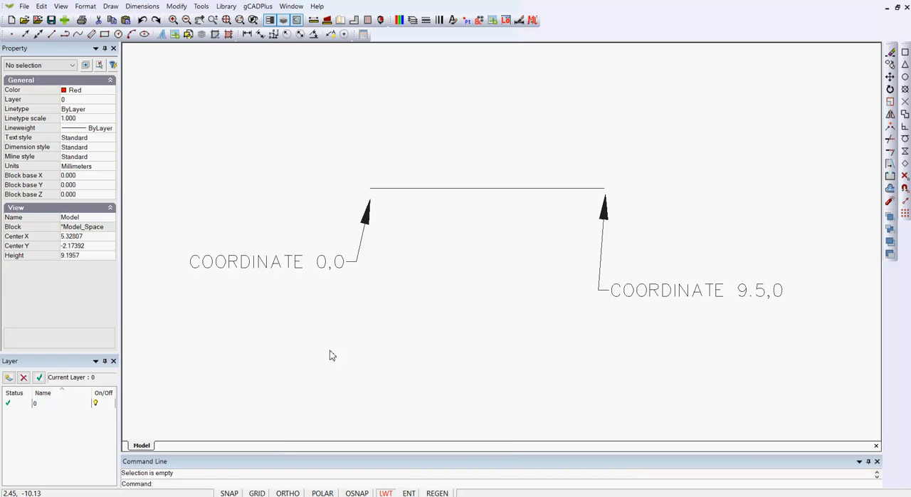
{"action": "mouse_move", "coordinate": [455, 284]}
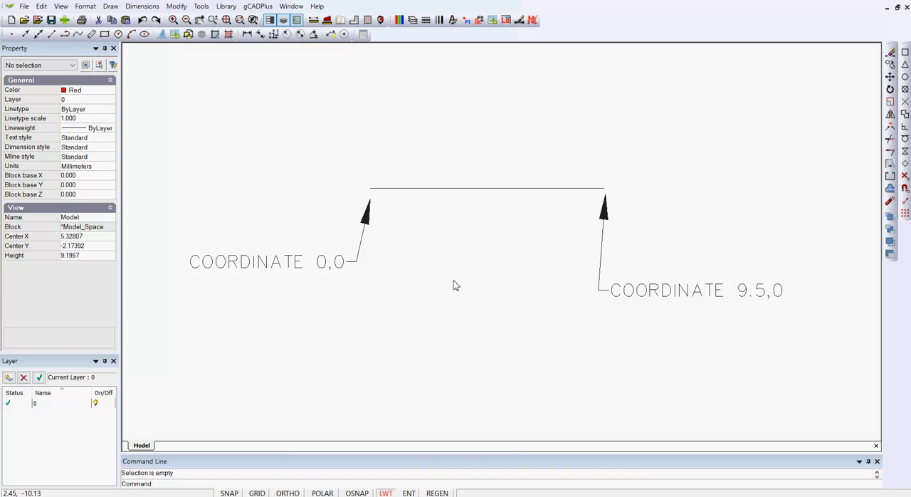
{"action": "mouse_move", "coordinate": [451, 309]}
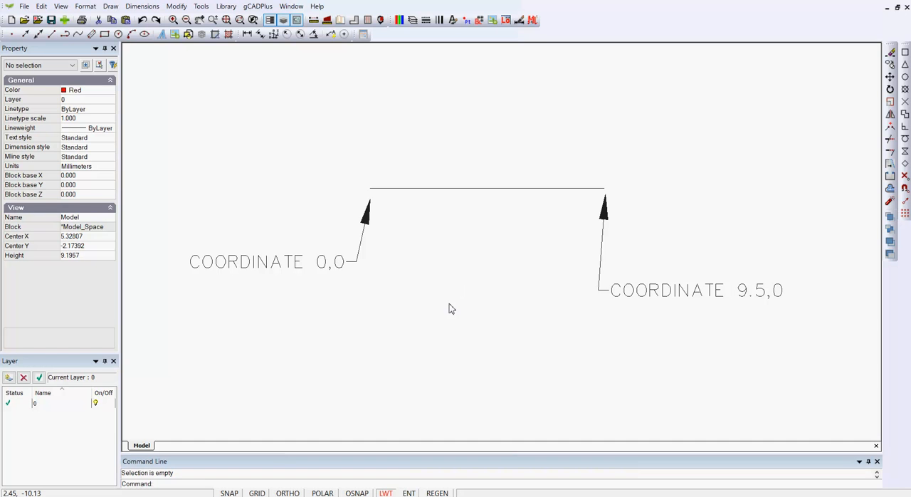
{"action": "mouse_move", "coordinate": [447, 245]}
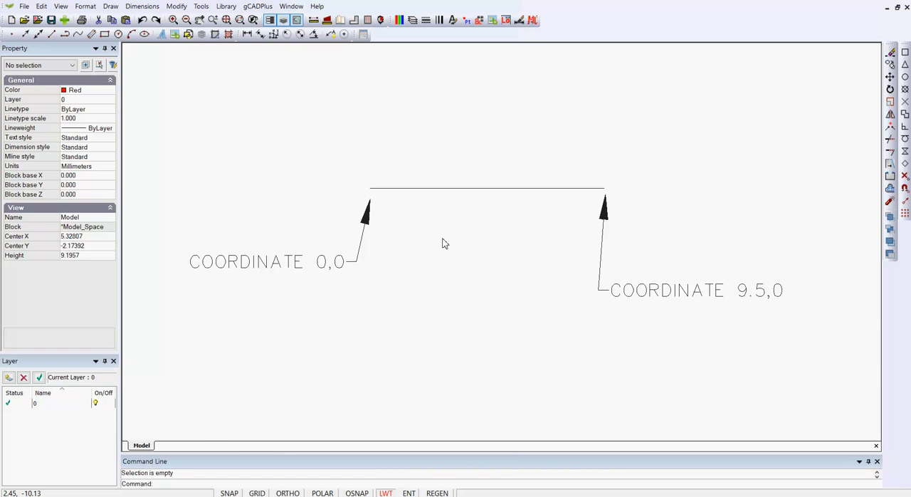
{"action": "mouse_move", "coordinate": [454, 247]}
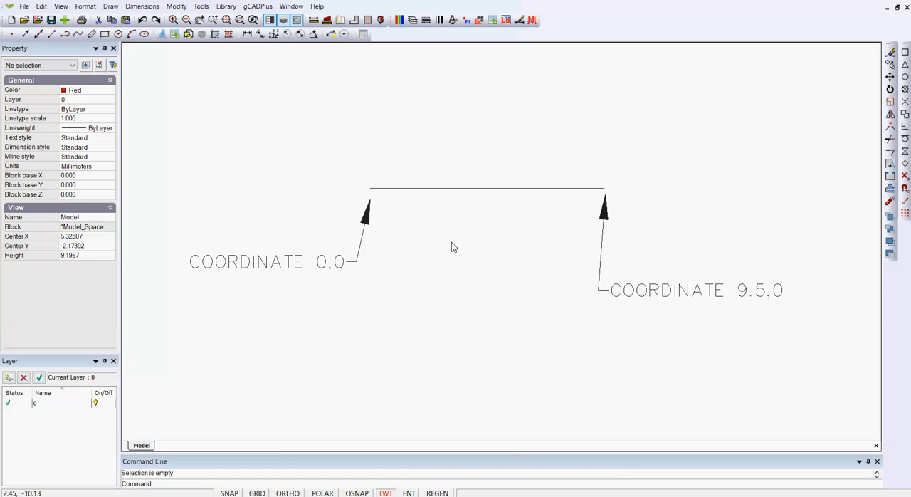
{"action": "mouse_move", "coordinate": [376, 289]}
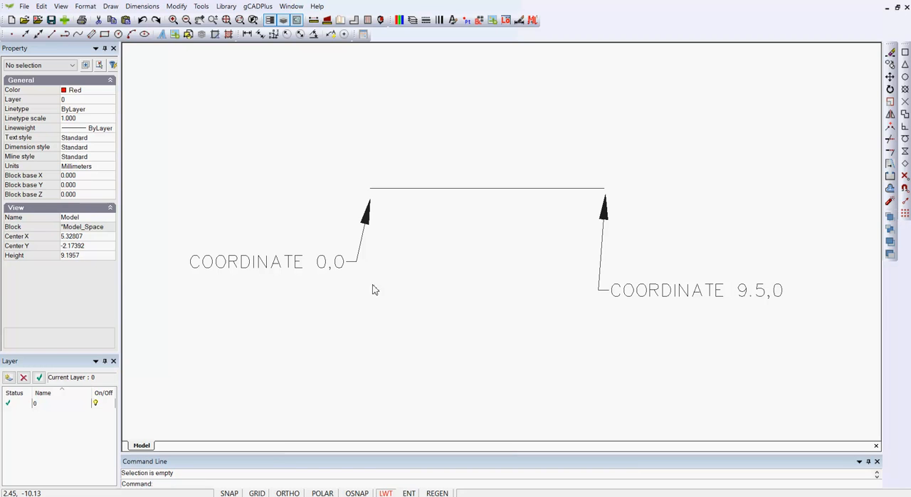
{"action": "mouse_move", "coordinate": [316, 256]}
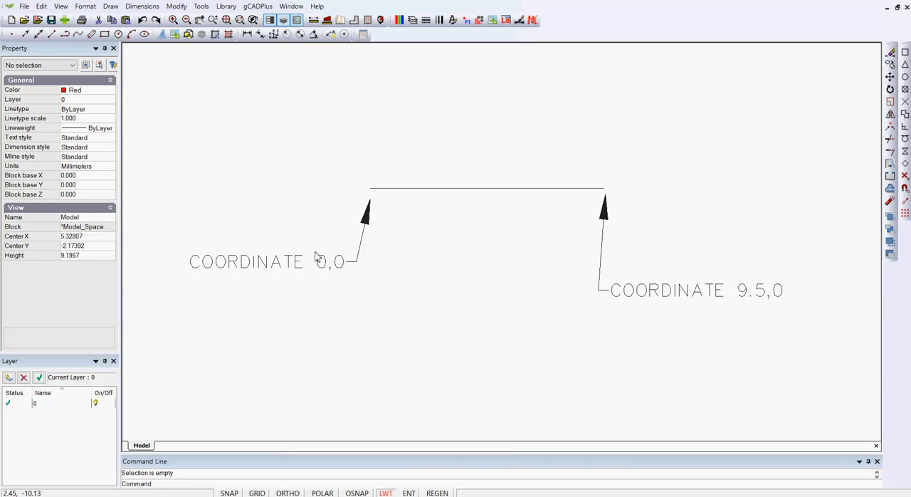
{"action": "mouse_move", "coordinate": [752, 295]}
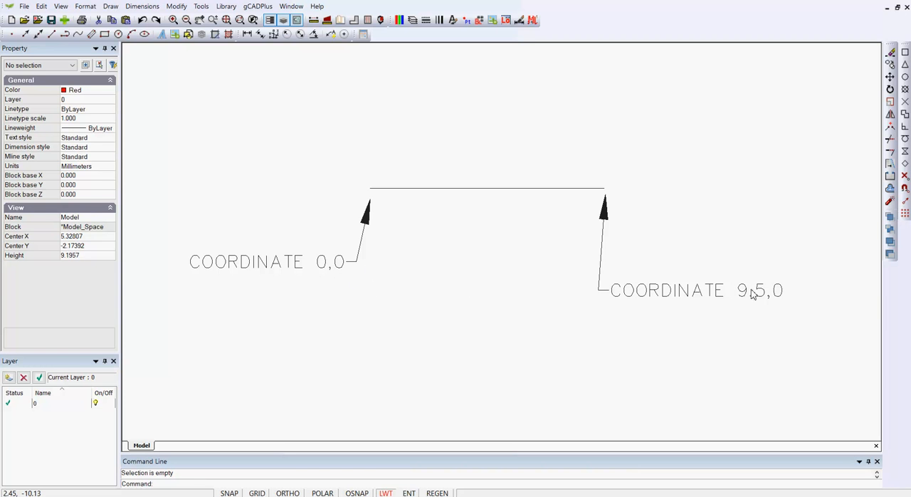
{"action": "mouse_move", "coordinate": [186, 191]}
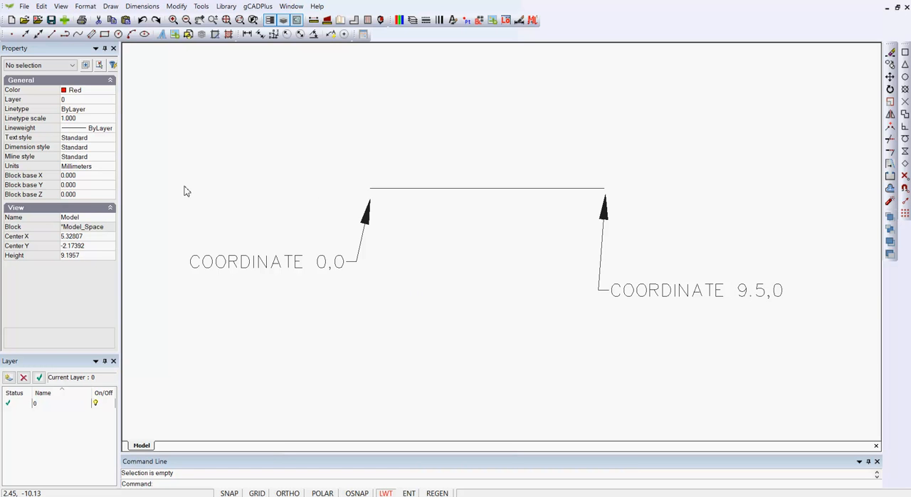
{"action": "mouse_move", "coordinate": [188, 195]}
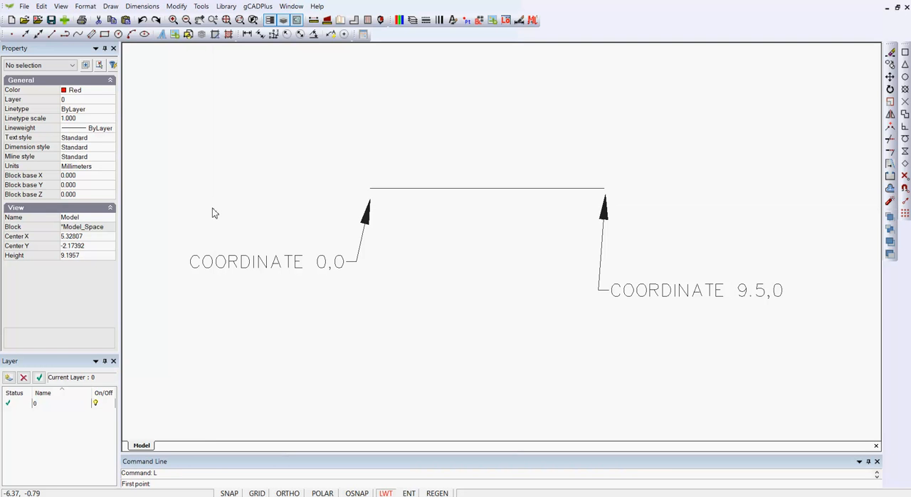
Draw a line from absolute coordinate 0,0 to 9.5,0 by typed entry
{"action": "type", "text": "0,0"}
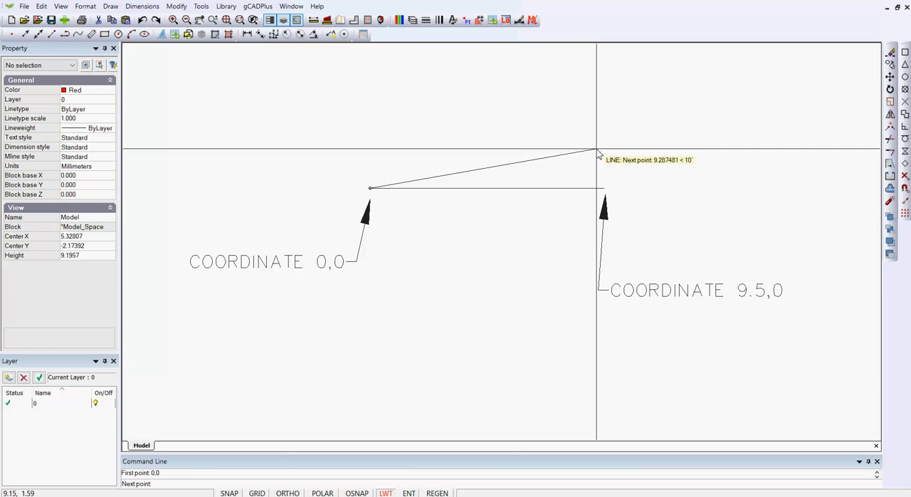
{"action": "type", "text": "9"}
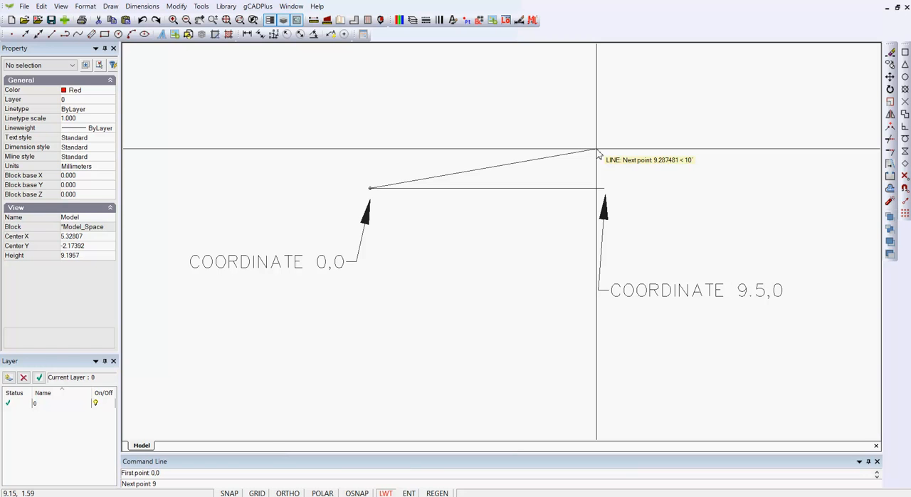
{"action": "type", "text": ".5"}
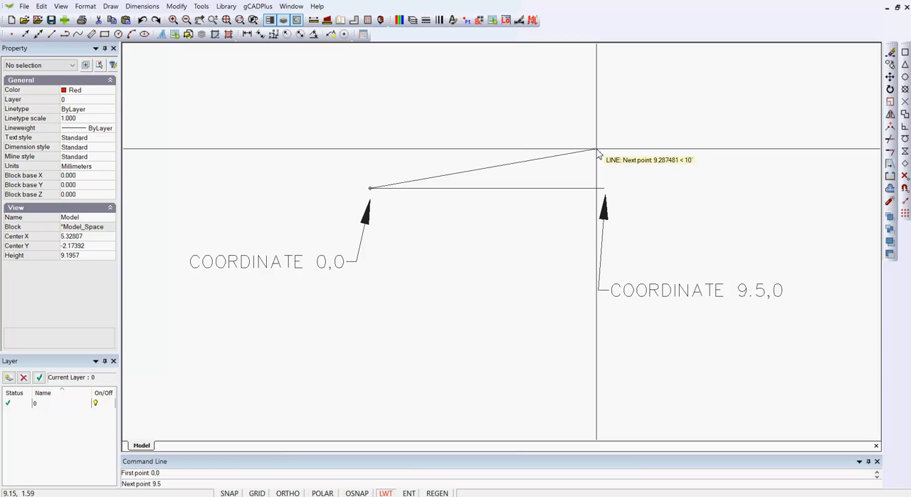
{"action": "type", "text": ".0"}
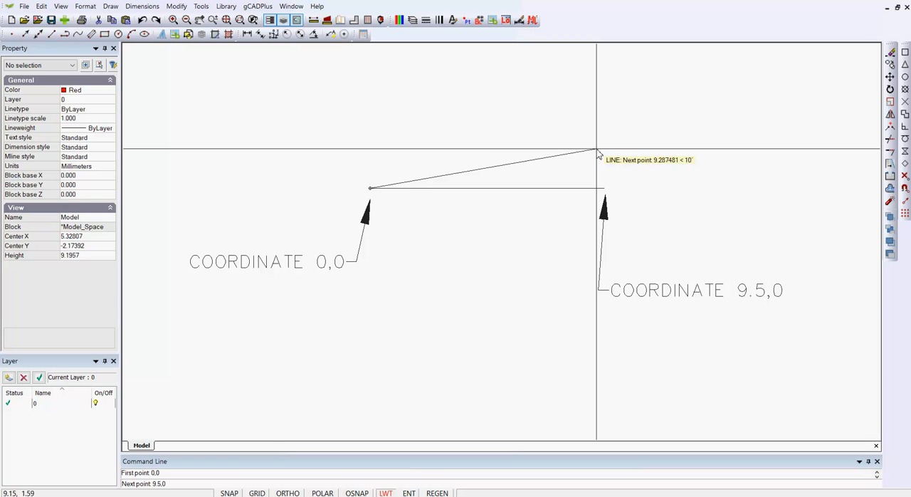
{"action": "left_click", "coordinate": [603, 188]}
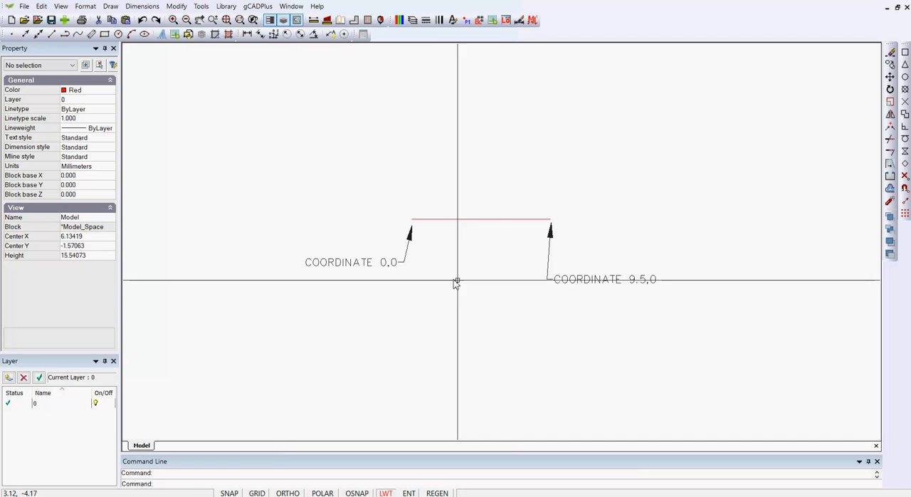
Draw a horizontal line 9.5 units long to the right, its length typed as a distance
{"action": "left_click_drag", "start_coordinate": [455, 281], "coordinate": [336, 346]}
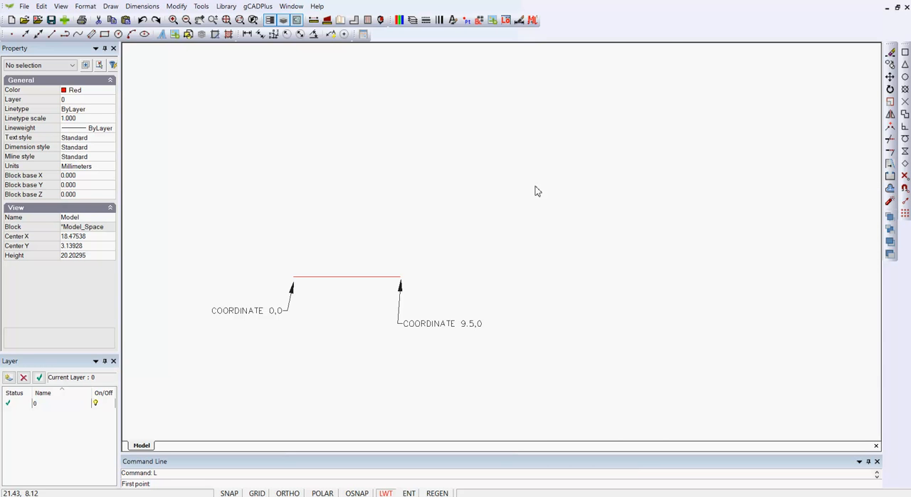
{"action": "mouse_move", "coordinate": [605, 211]}
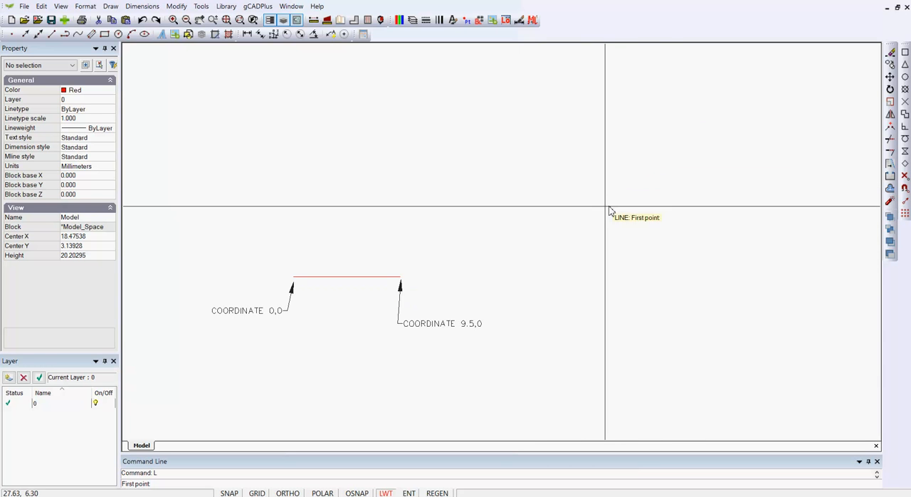
{"action": "mouse_move", "coordinate": [596, 224]}
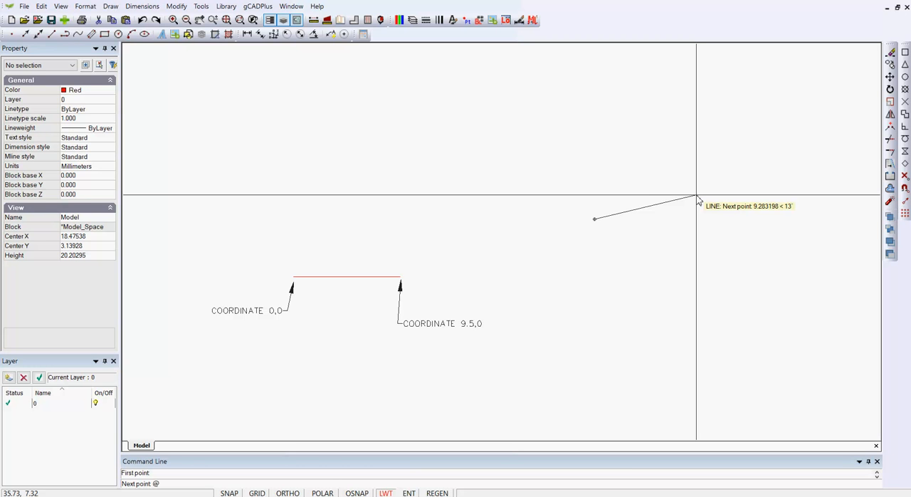
{"action": "type", "text": "9.5"}
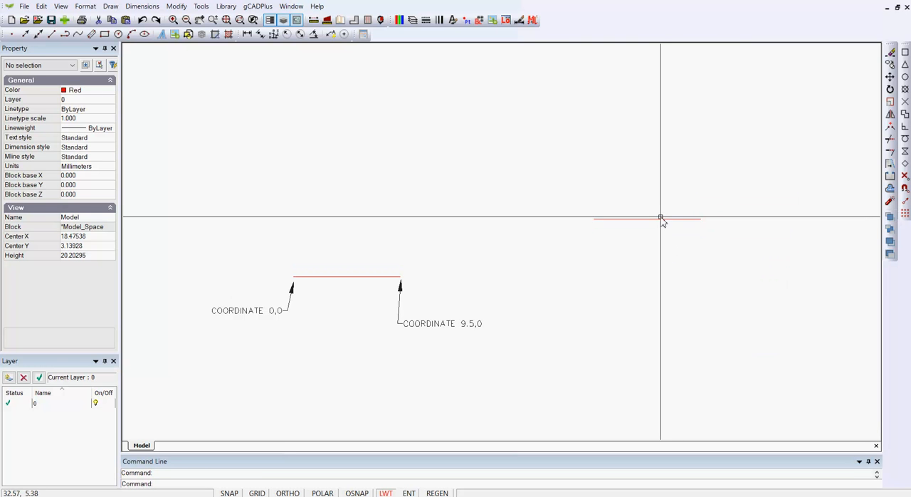
{"action": "left_click", "coordinate": [646, 219]}
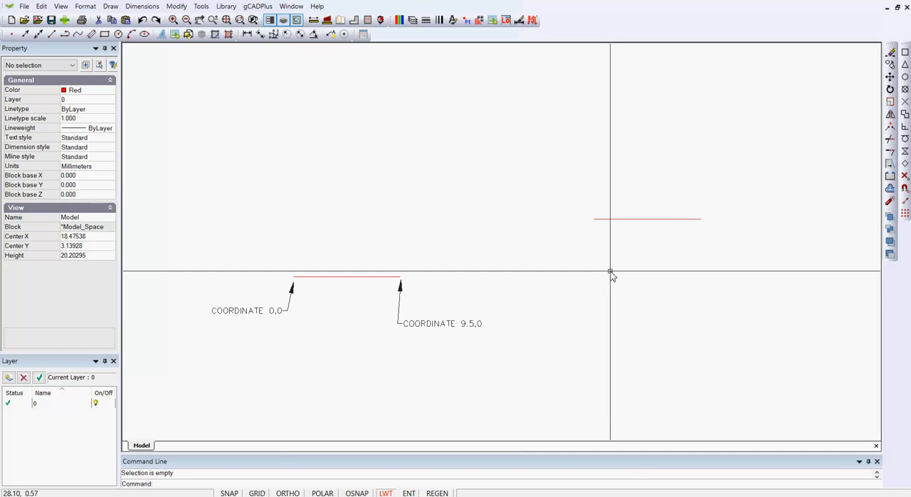
{"action": "mouse_move", "coordinate": [408, 194]}
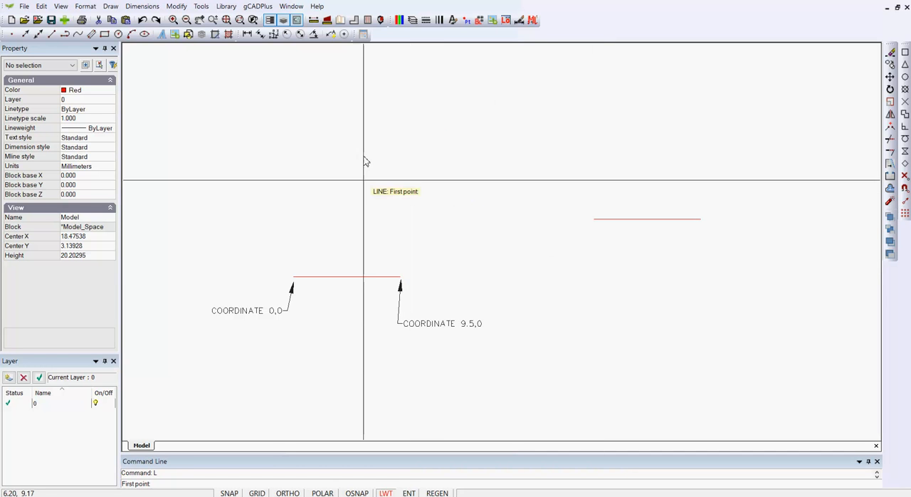
{"action": "mouse_move", "coordinate": [396, 216]}
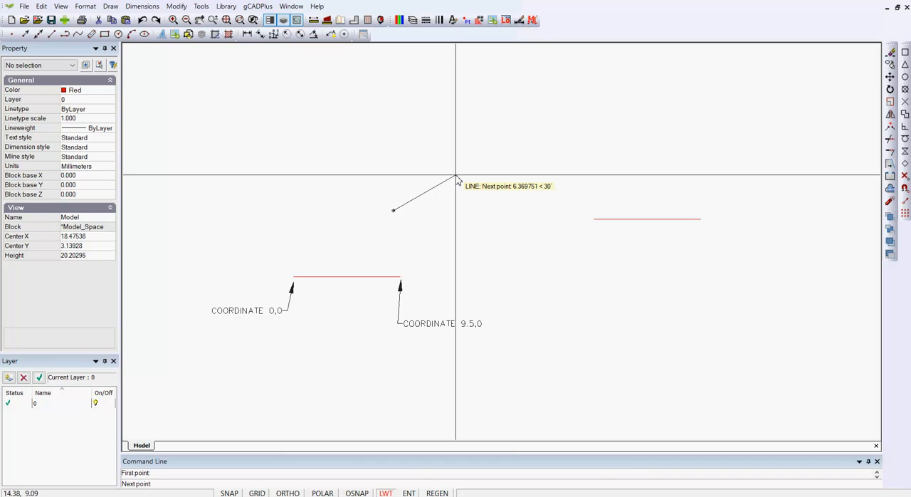
Draw a line 9.5 long at 35 degrees by entering @9.5<35
{"action": "type", "text": "@9."}
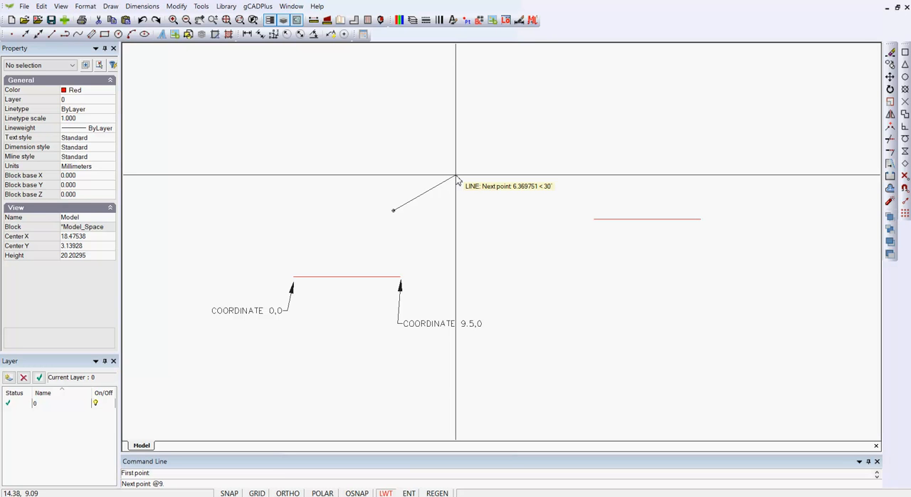
{"action": "type", "text": "5"}
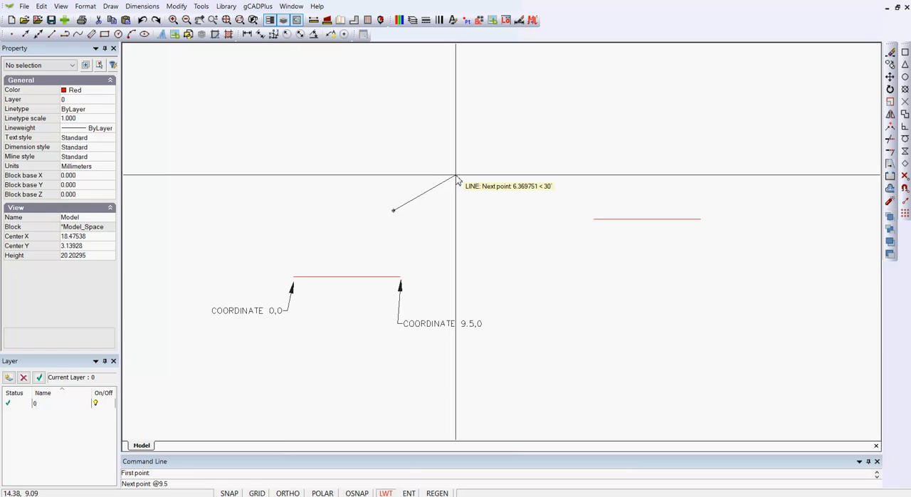
{"action": "type", "text": "<"}
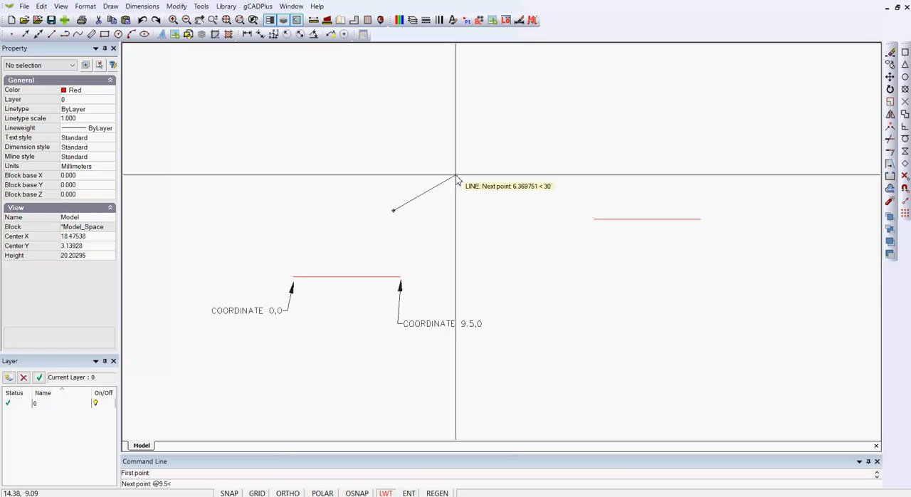
{"action": "type", "text": "35"}
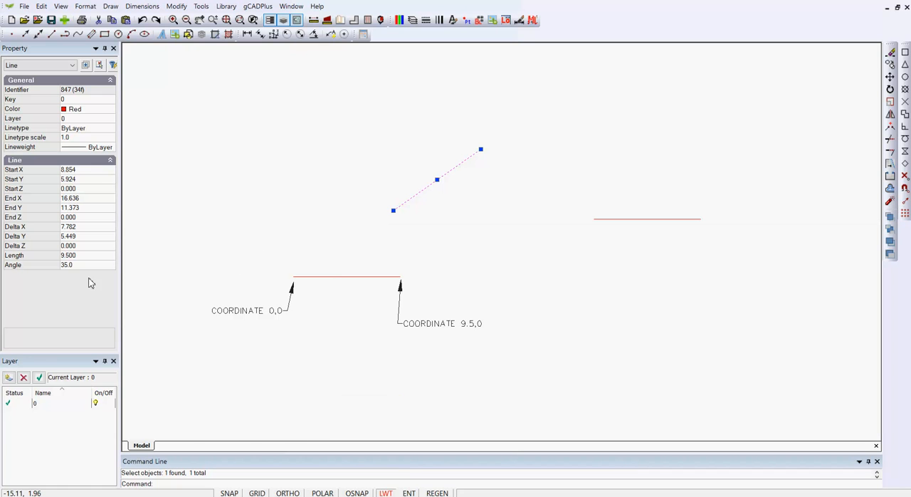
{"action": "mouse_move", "coordinate": [68, 259]}
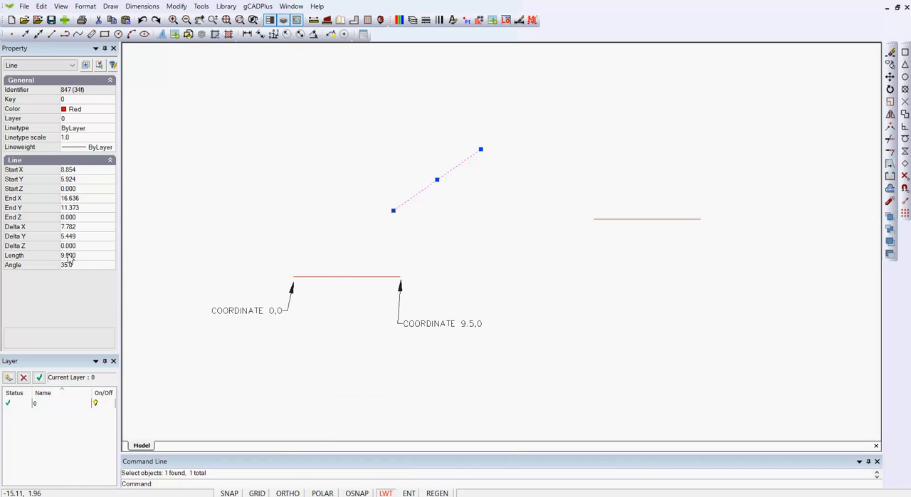
{"action": "mouse_move", "coordinate": [171, 206]}
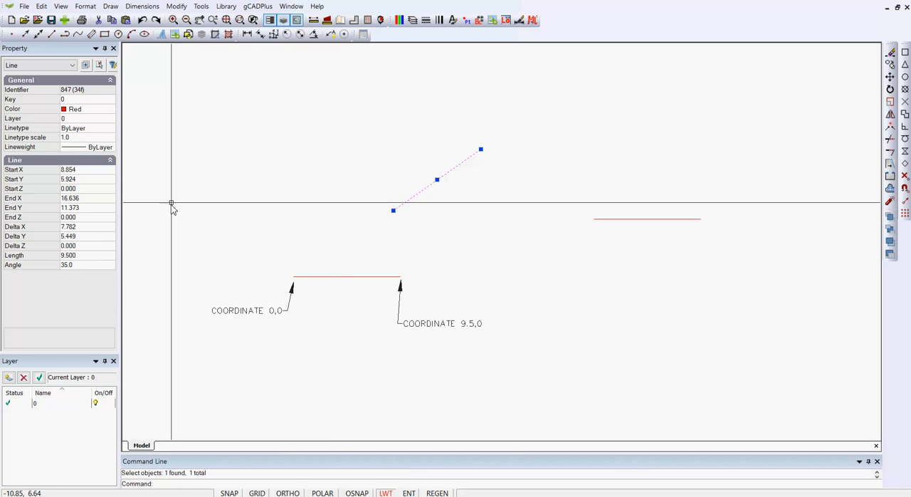